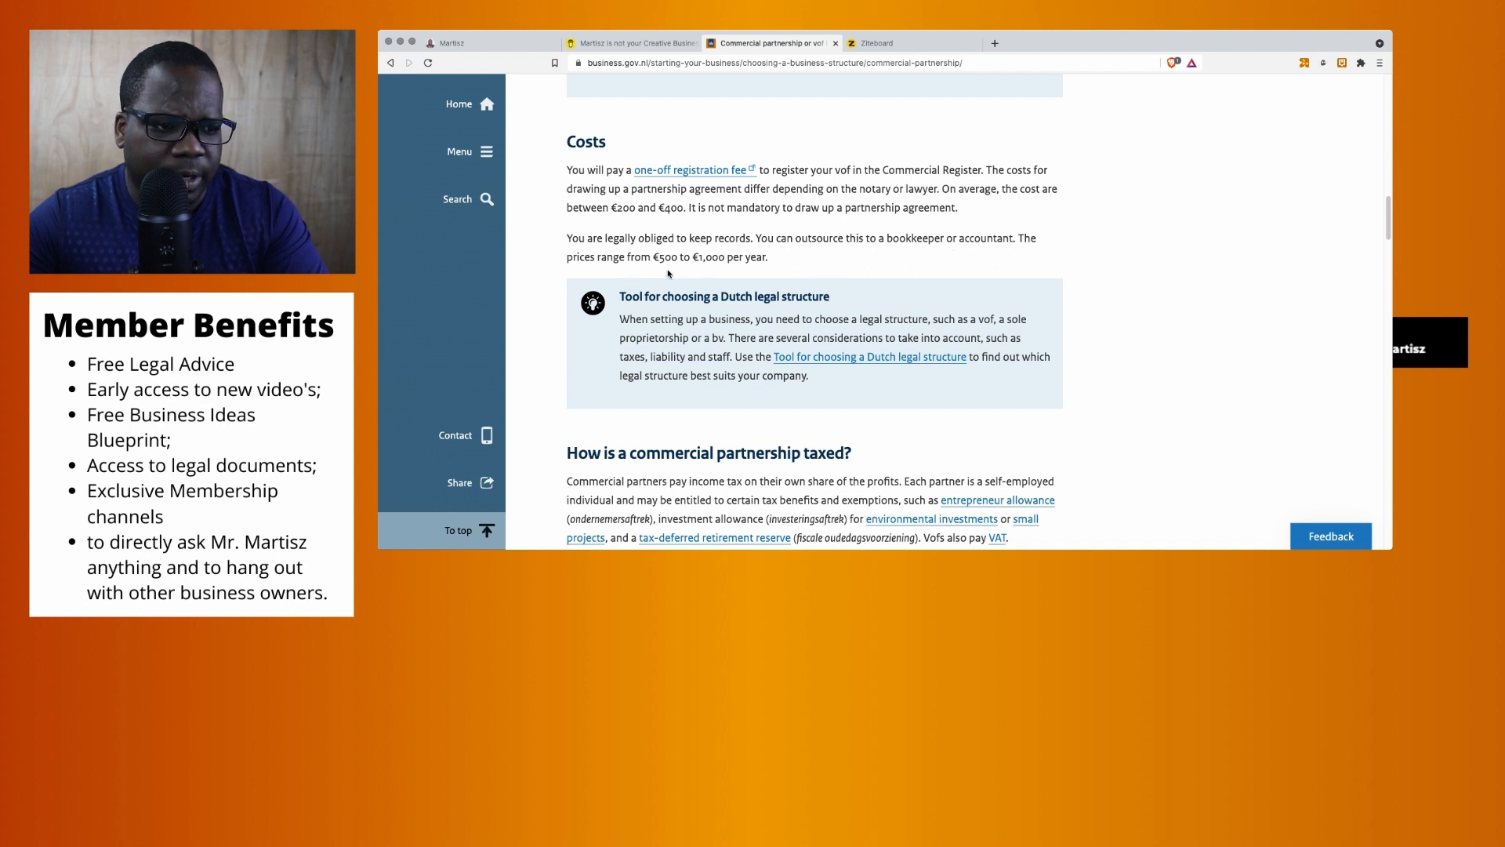
mouse_move(717, 275)
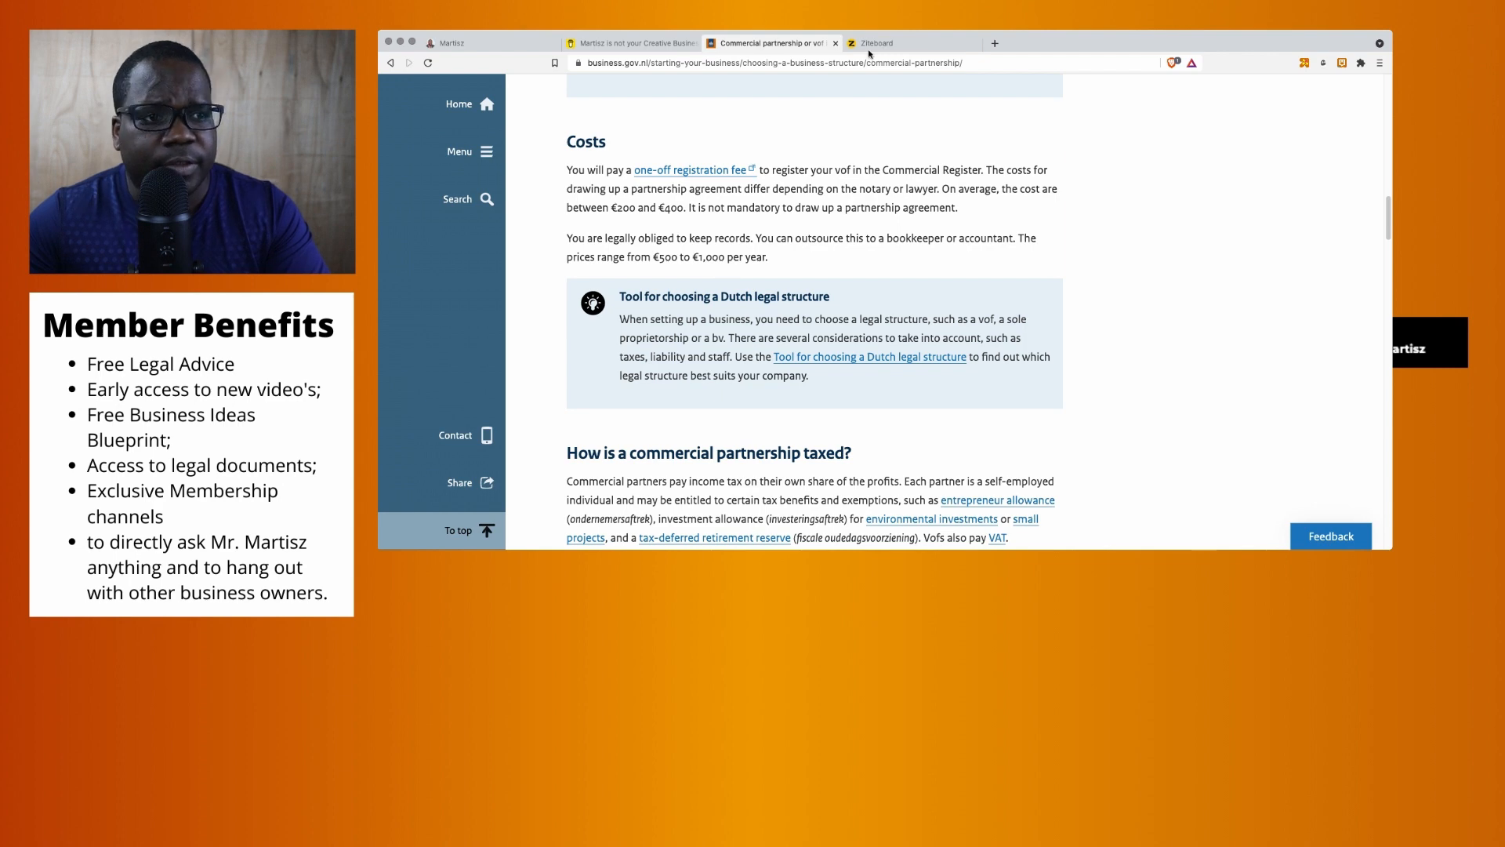
Step: Switch from the business.gov.nl partnership costs page to the blank Ziteboard whiteboard
left_click(874, 42)
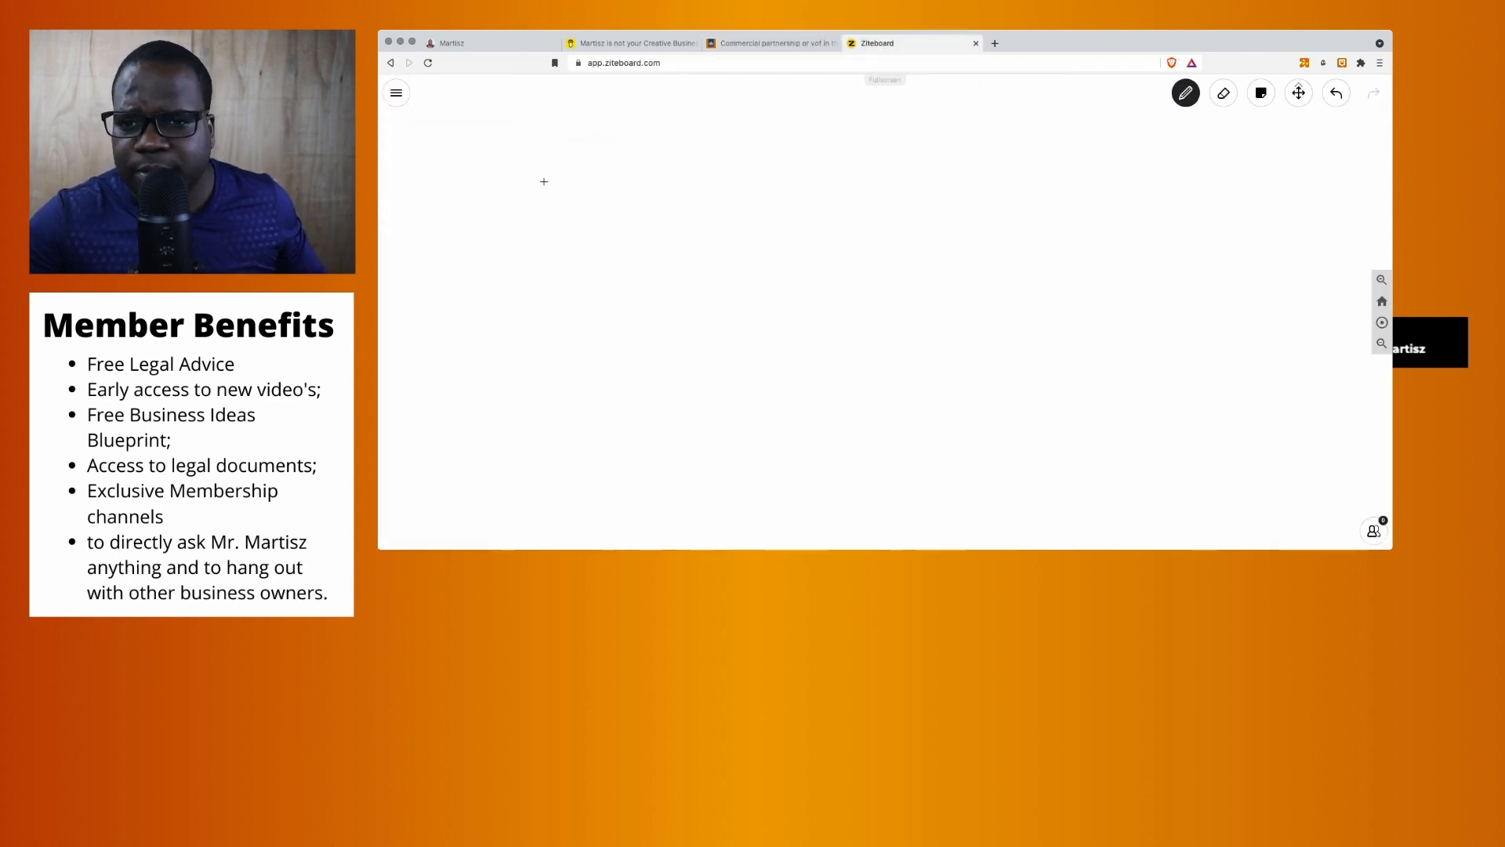
Step: Sketch the agreement rectangle with text lines, write B, and draw a line linking A to it
left_click_drag(559, 157, 677, 316)
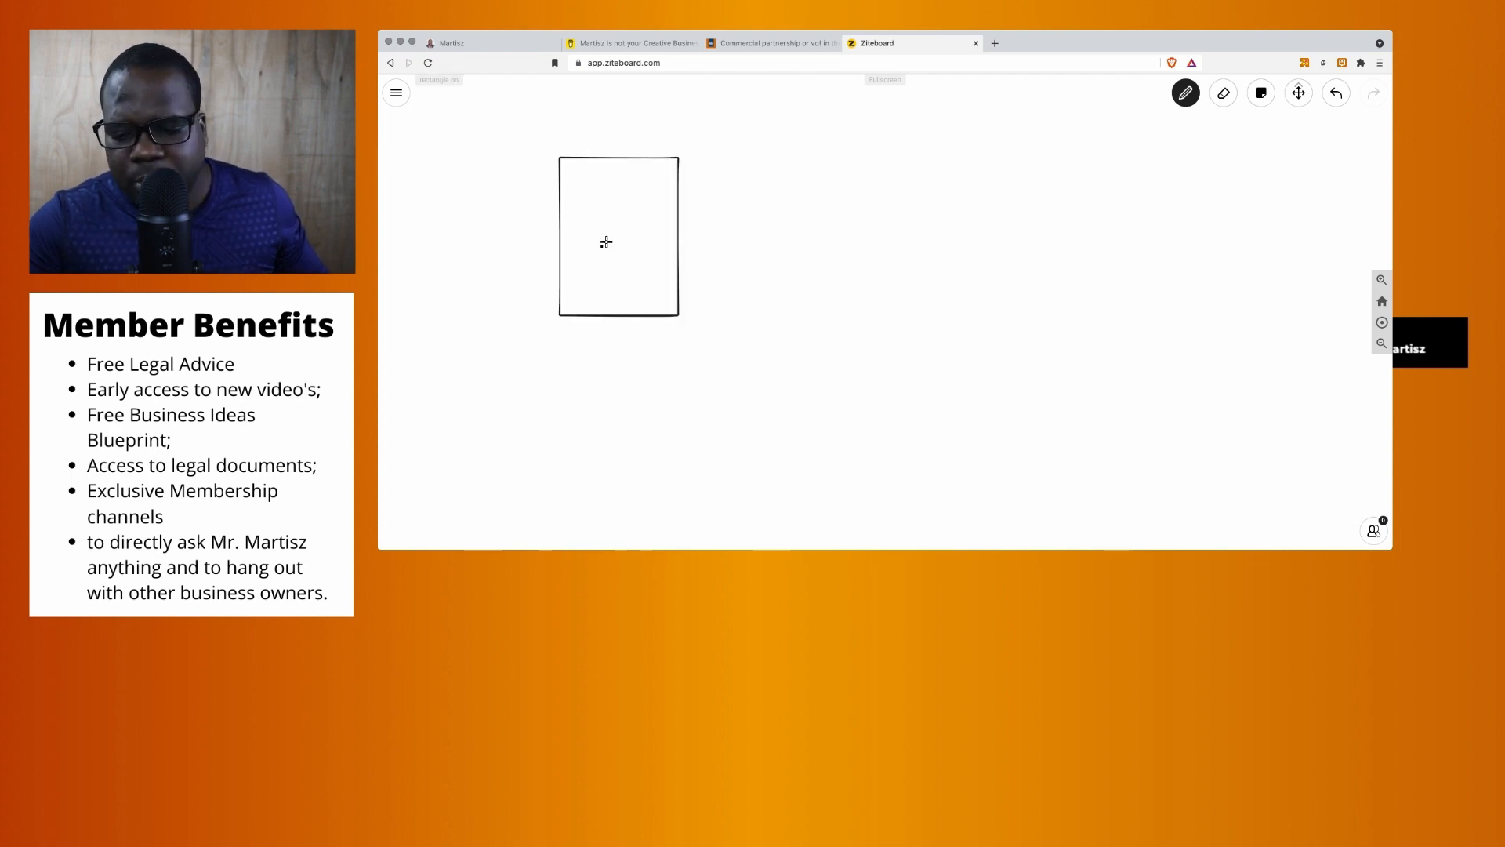
mouse_move(598, 218)
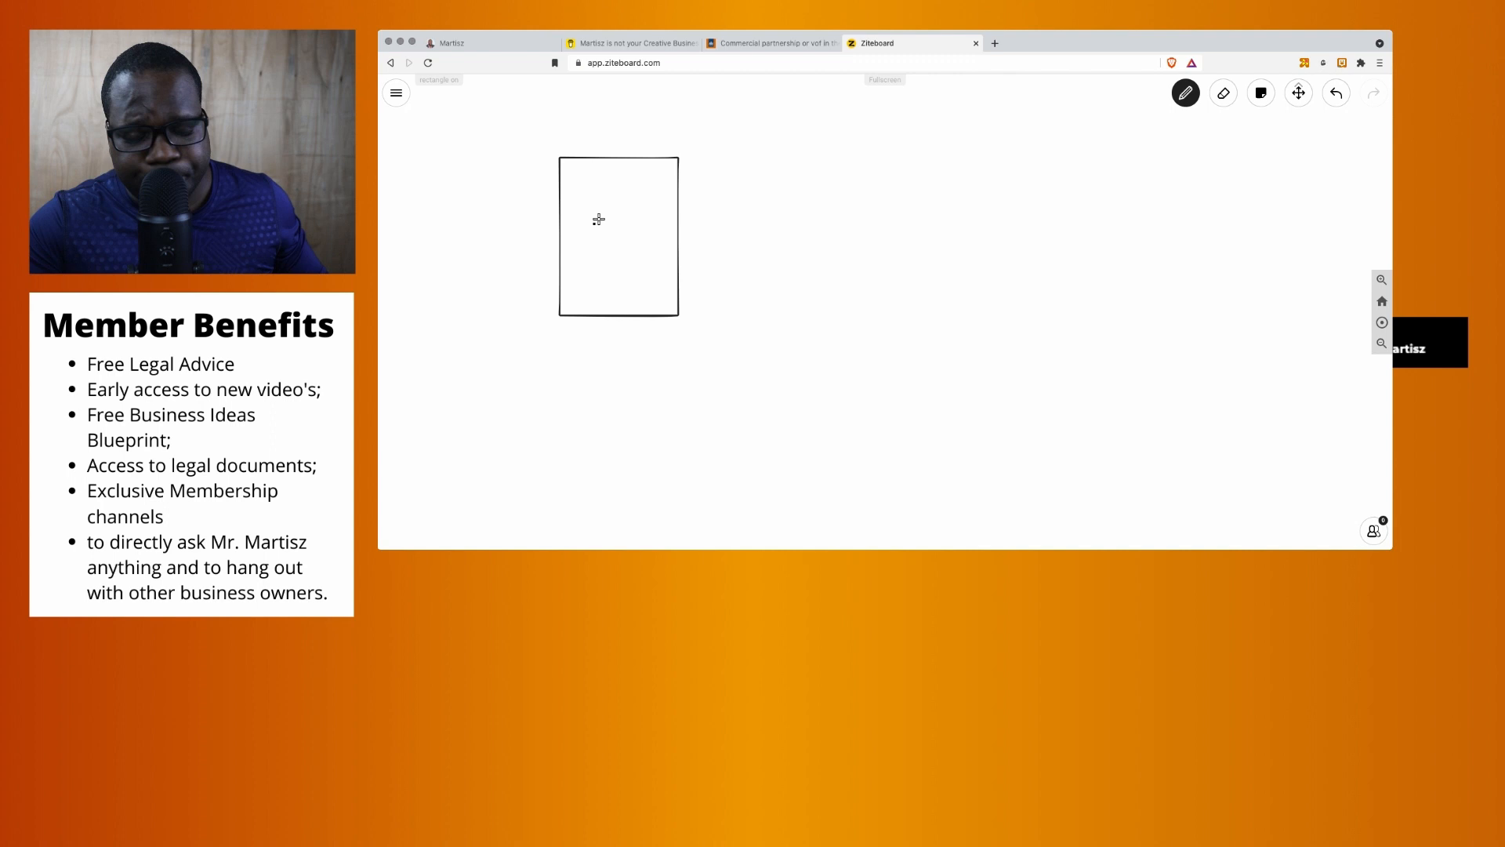
left_click_drag(576, 183, 658, 175)
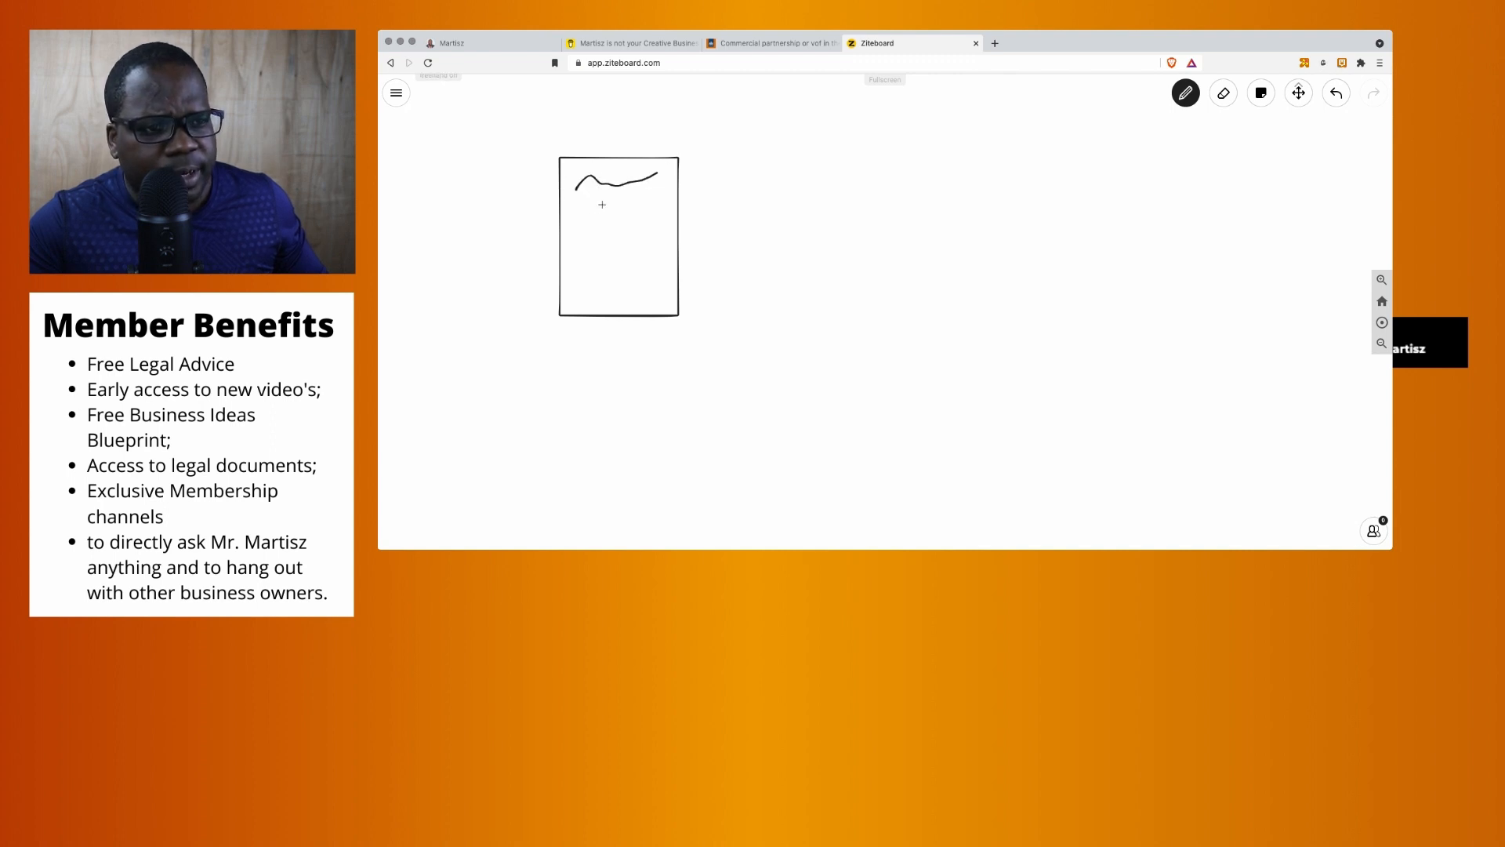
left_click_drag(581, 210, 664, 238)
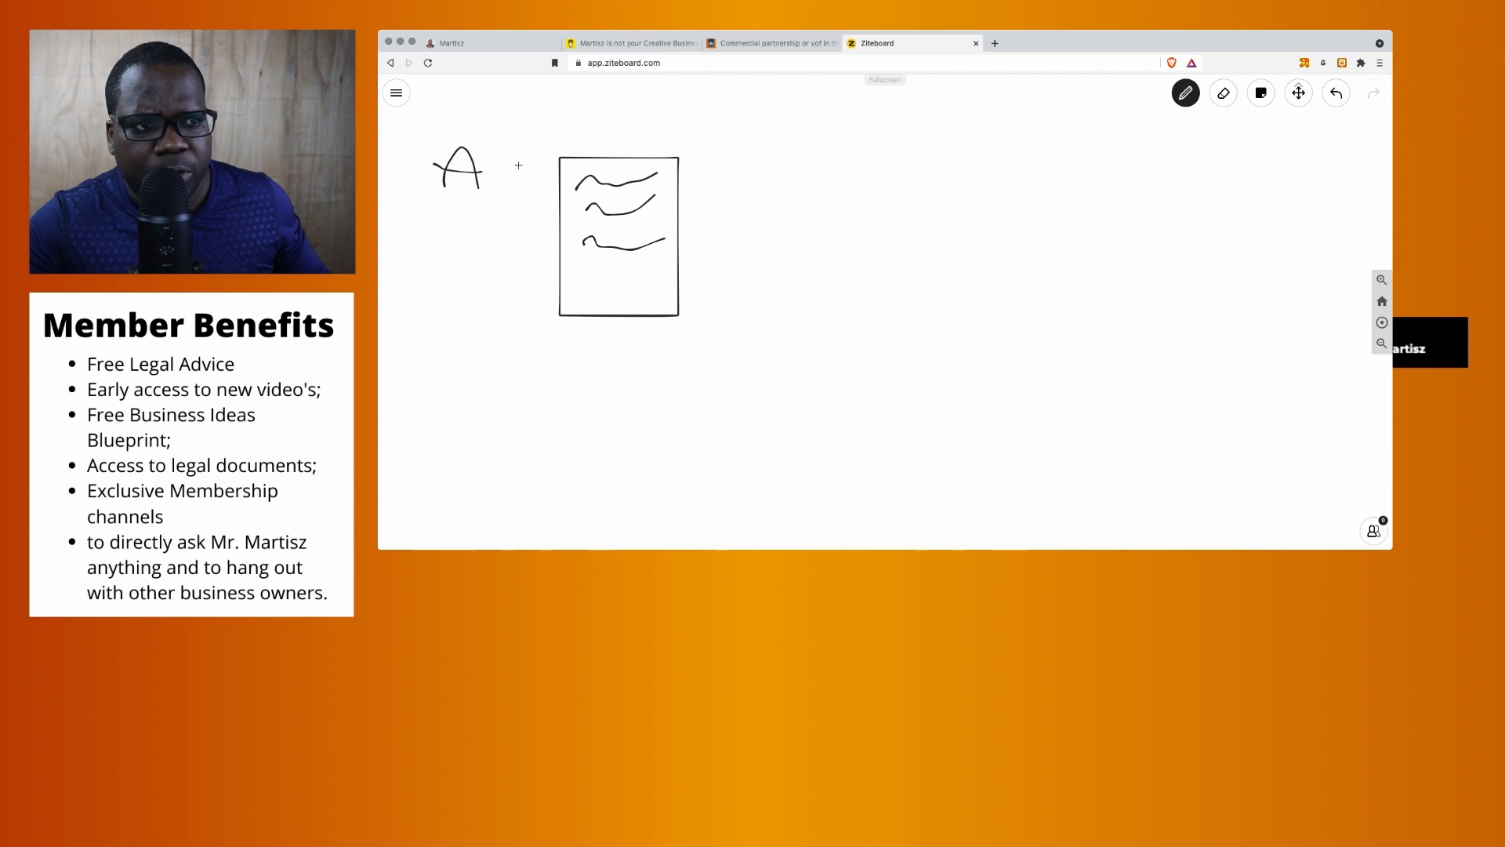
left_click_drag(768, 158, 787, 201)
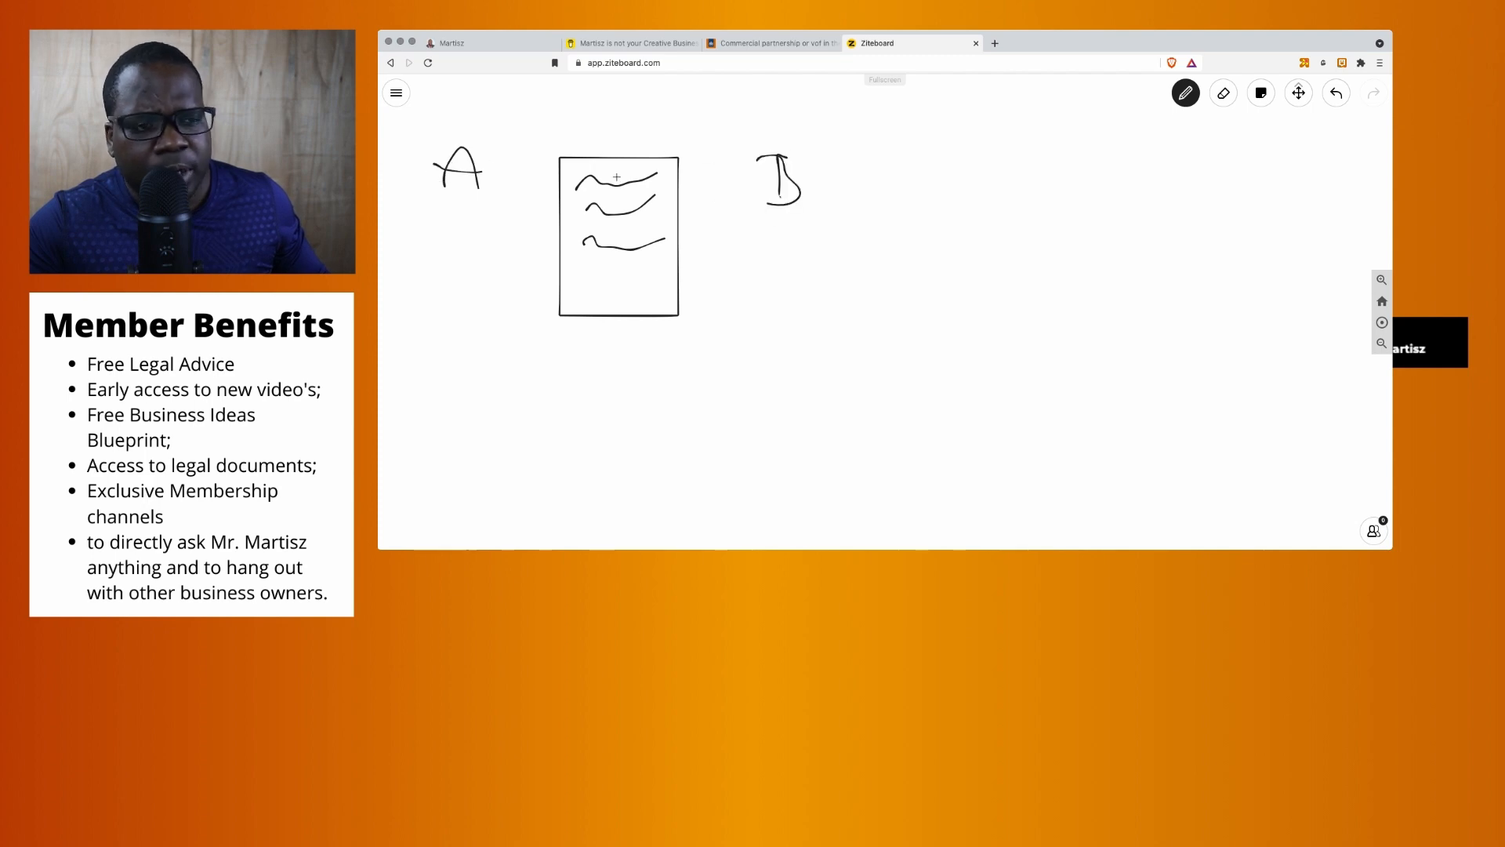
mouse_move(654, 134)
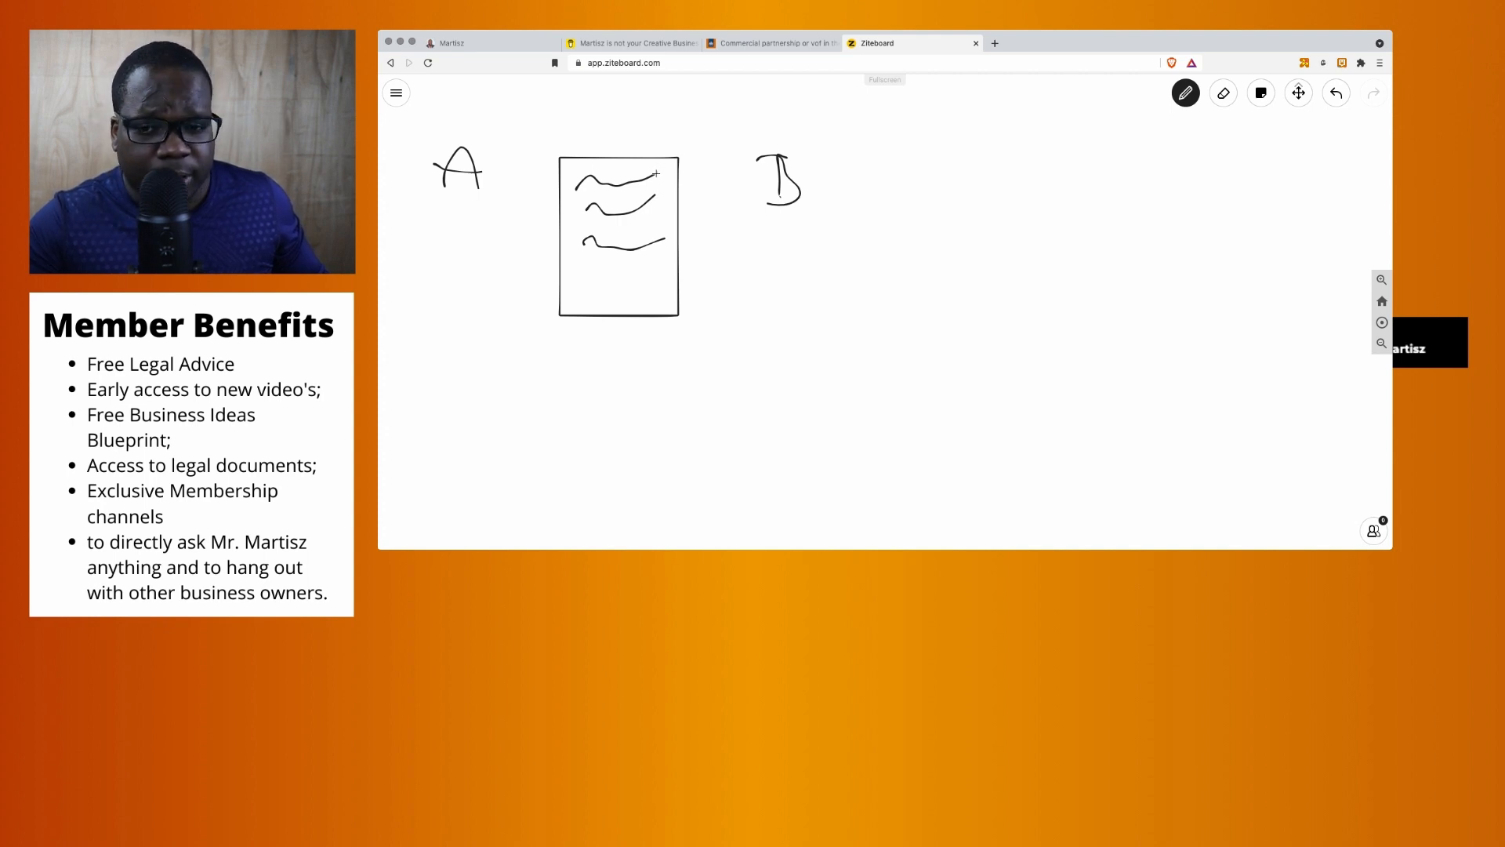
mouse_move(446, 222)
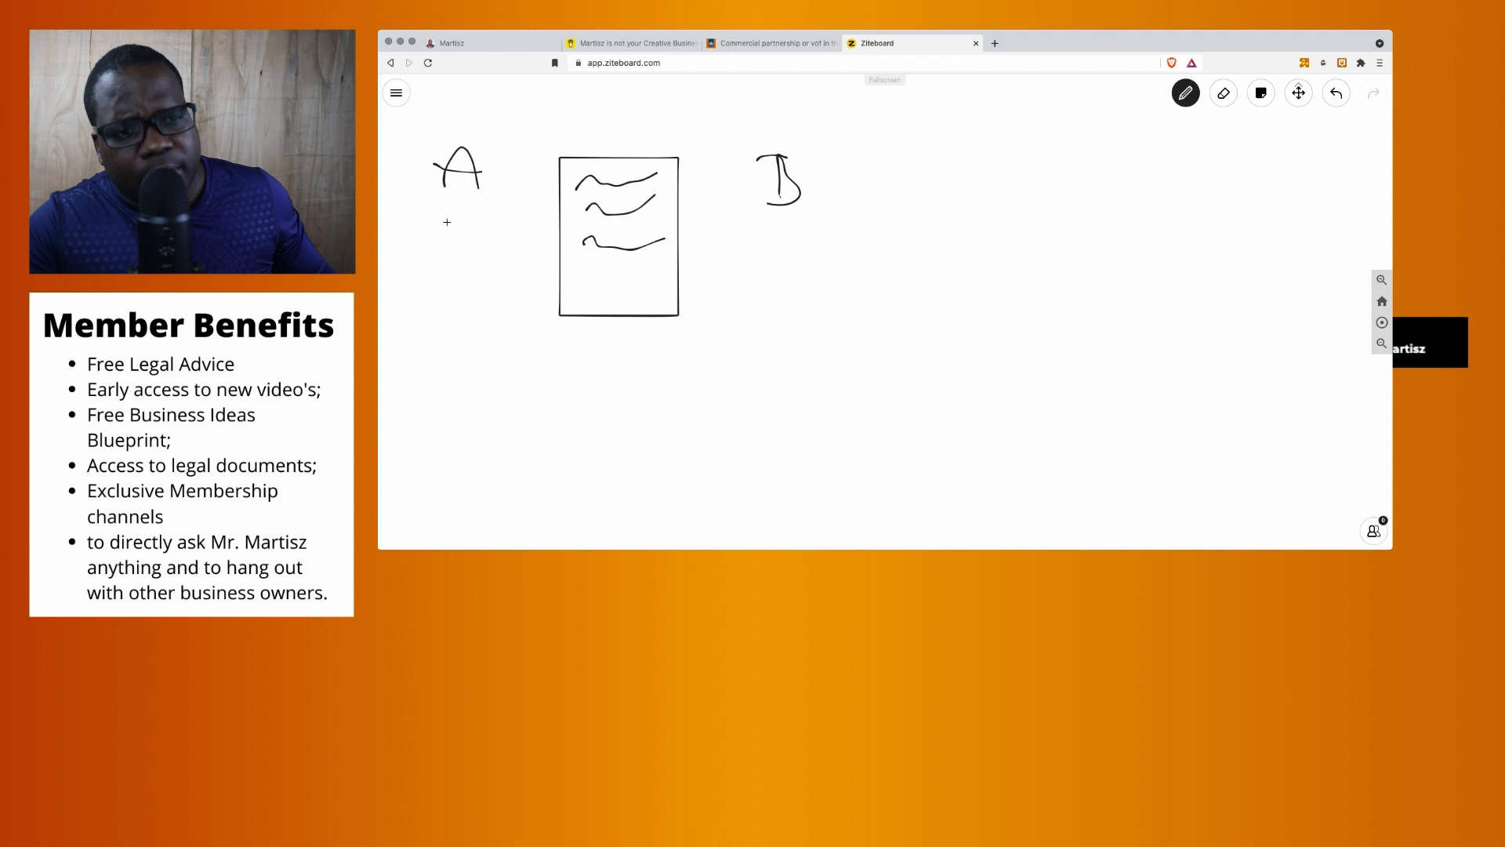
mouse_move(463, 169)
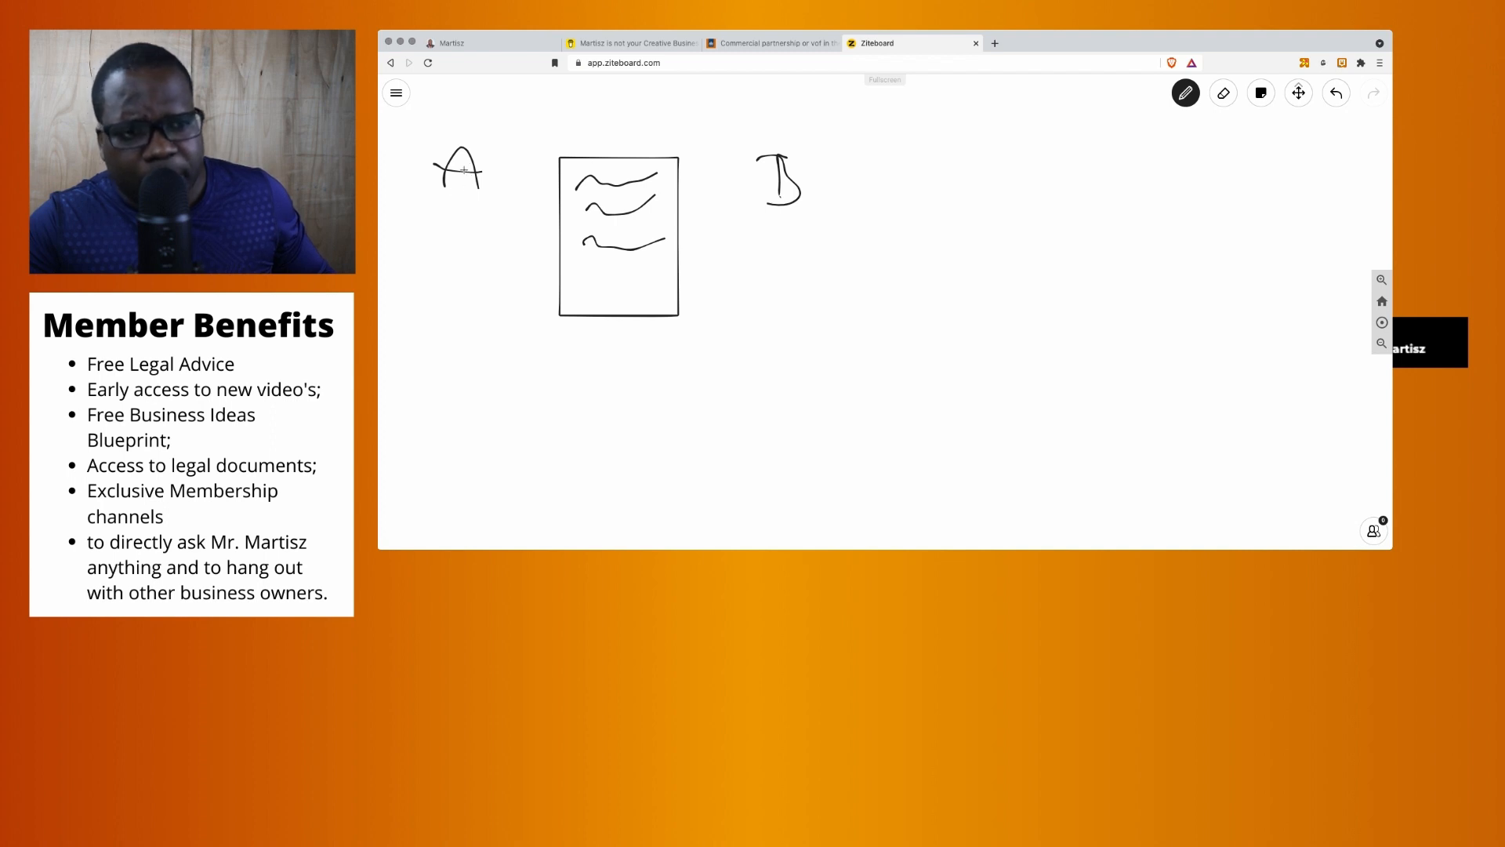
mouse_move(522, 209)
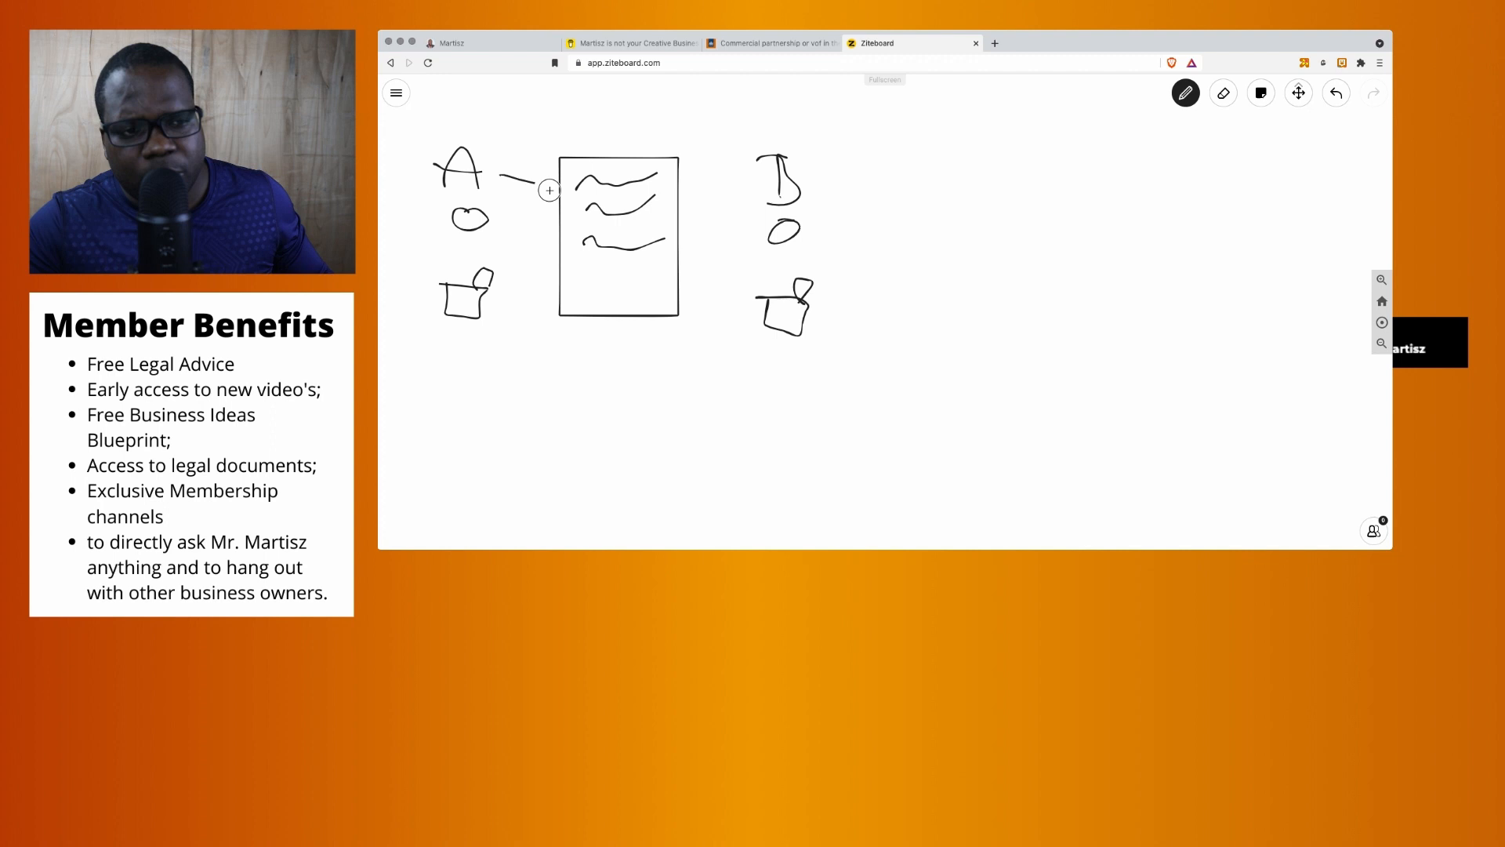
left_click_drag(687, 202, 778, 196)
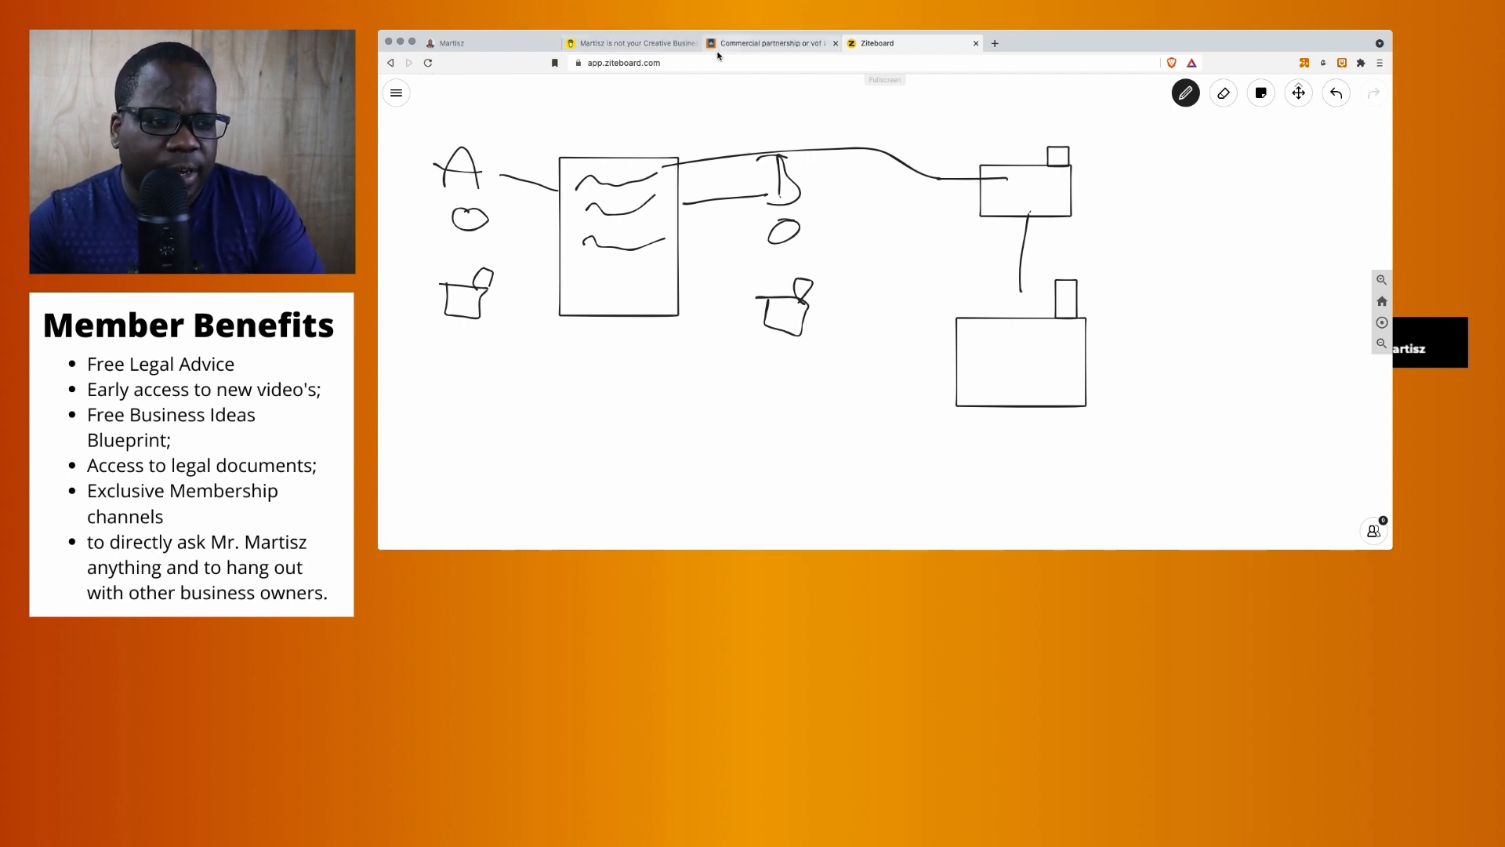
Step: Check the partnership costs page again, then come back to the whiteboard
left_click(768, 42)
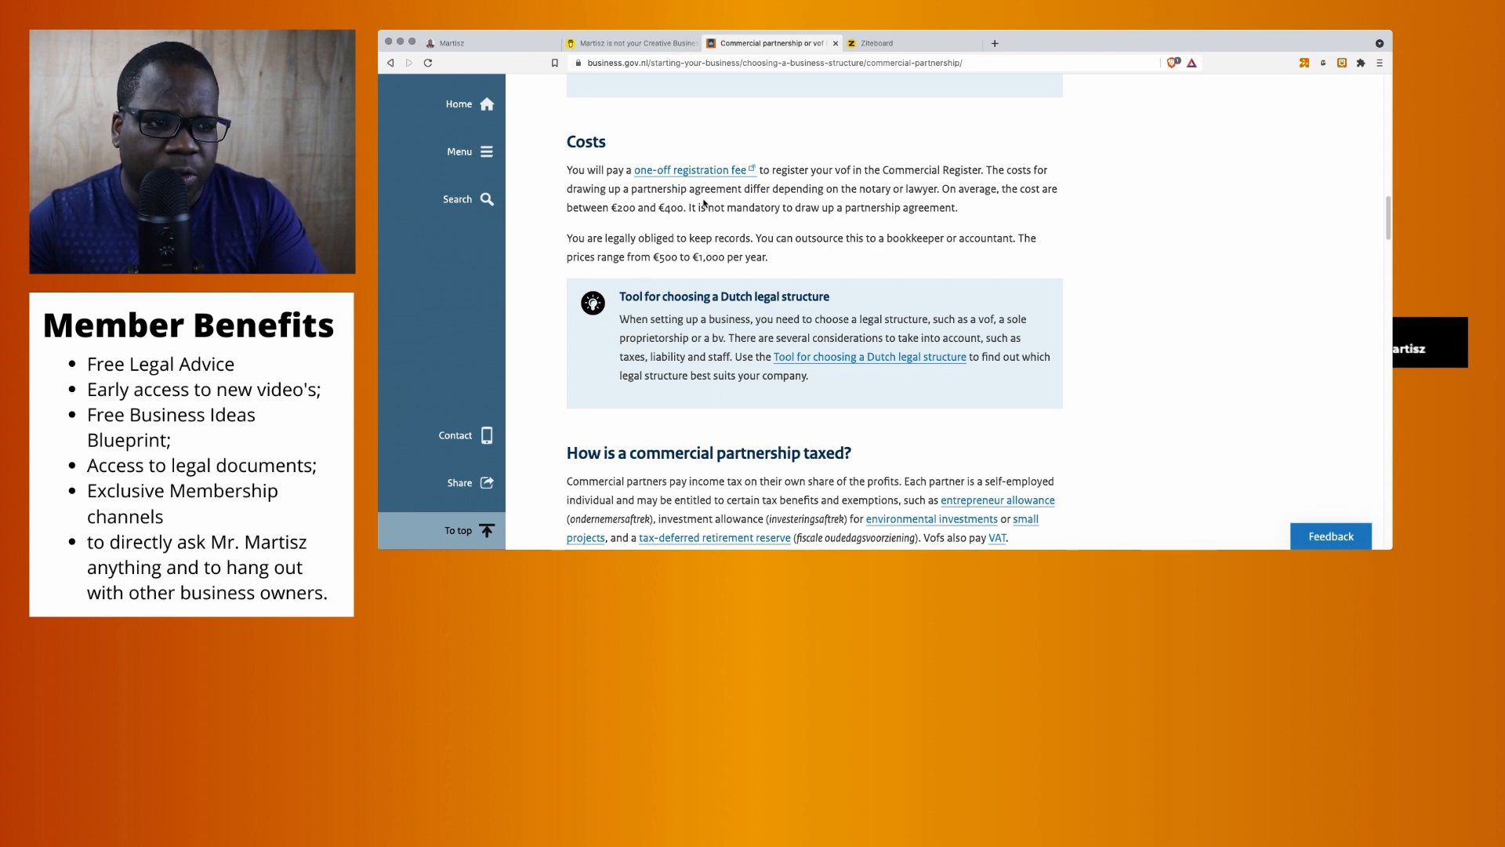
left_click(907, 43)
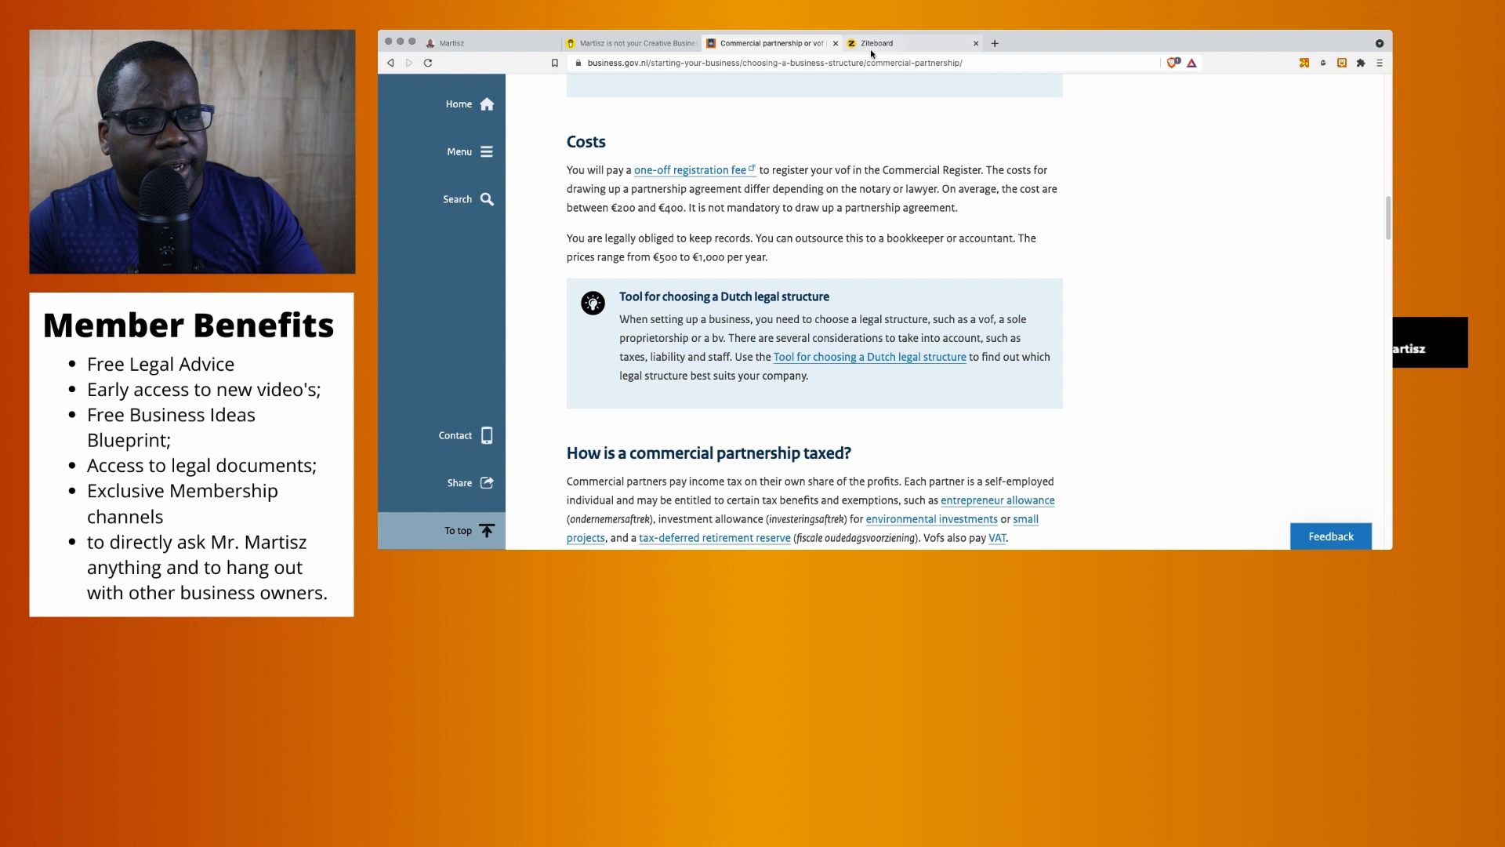
left_click(878, 42)
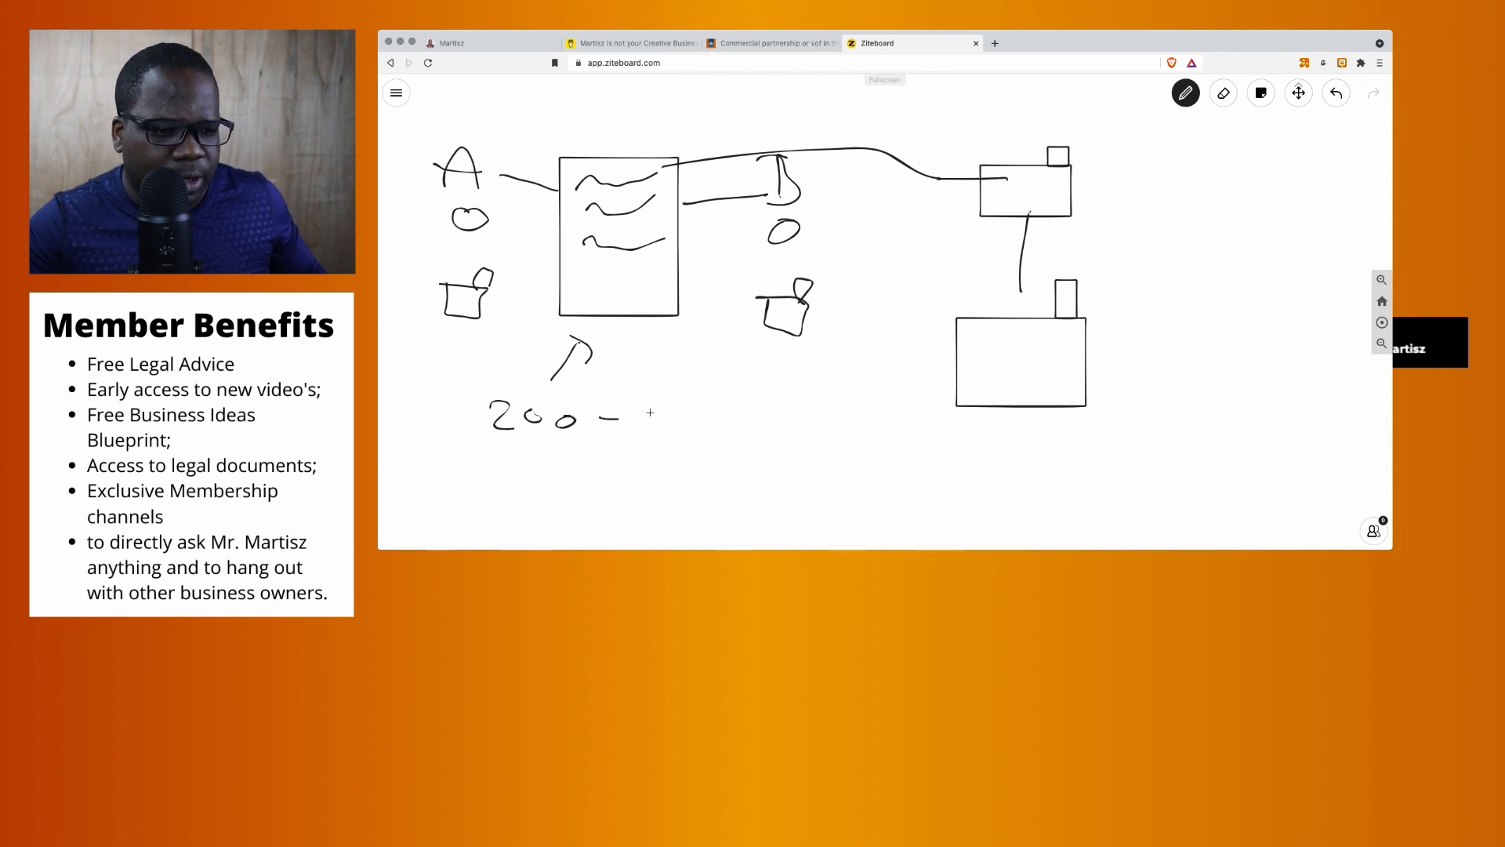
Step: Label the agreement cost €200-400 beneath it and the €50 fee on the top-building line
left_click_drag(624, 423, 687, 413)
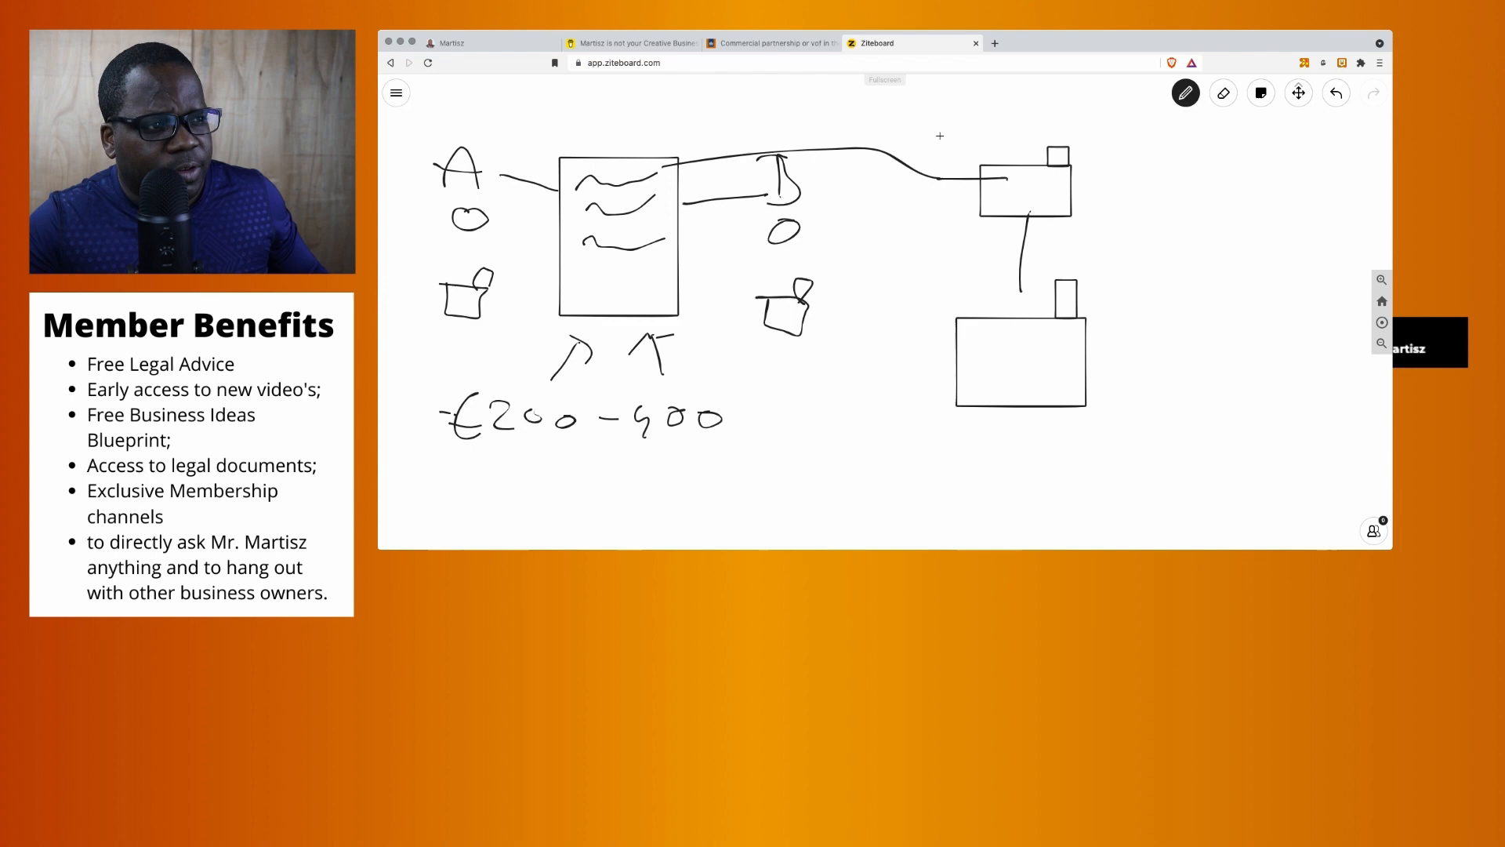
left_click_drag(939, 149, 953, 134)
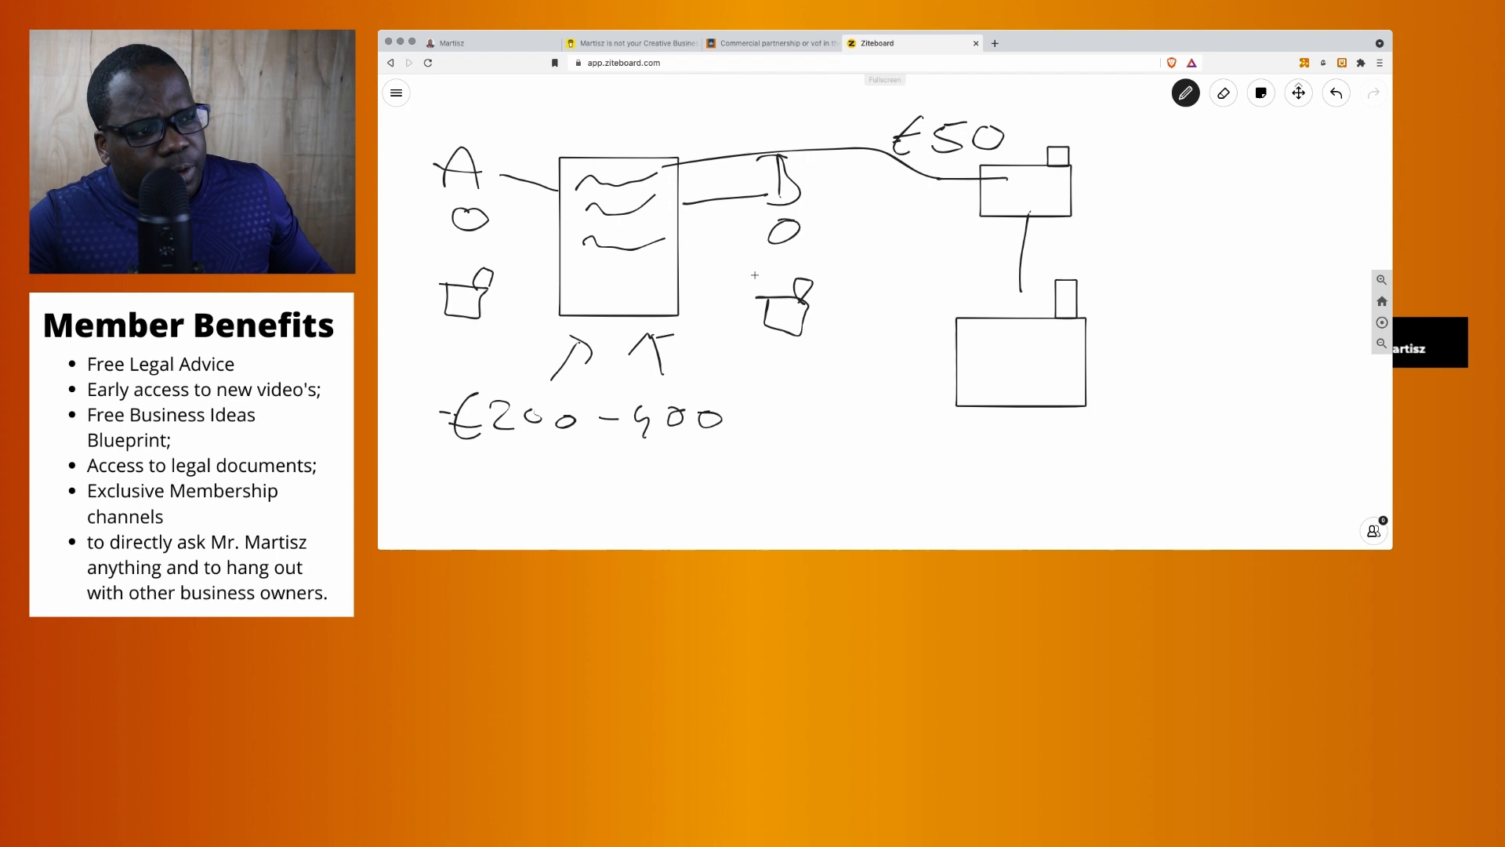
mouse_move(893, 334)
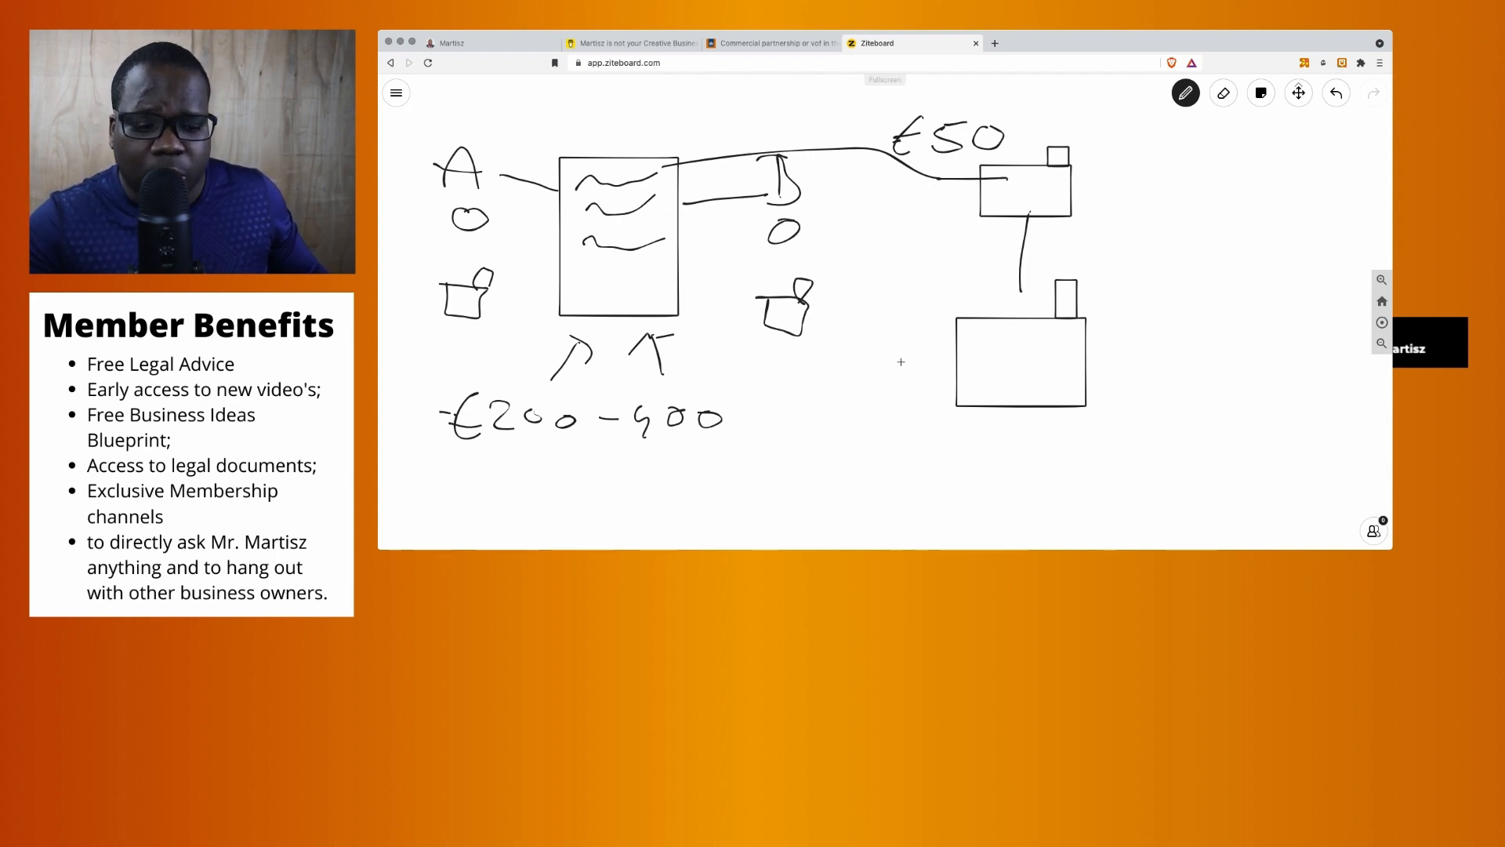
mouse_move(904, 469)
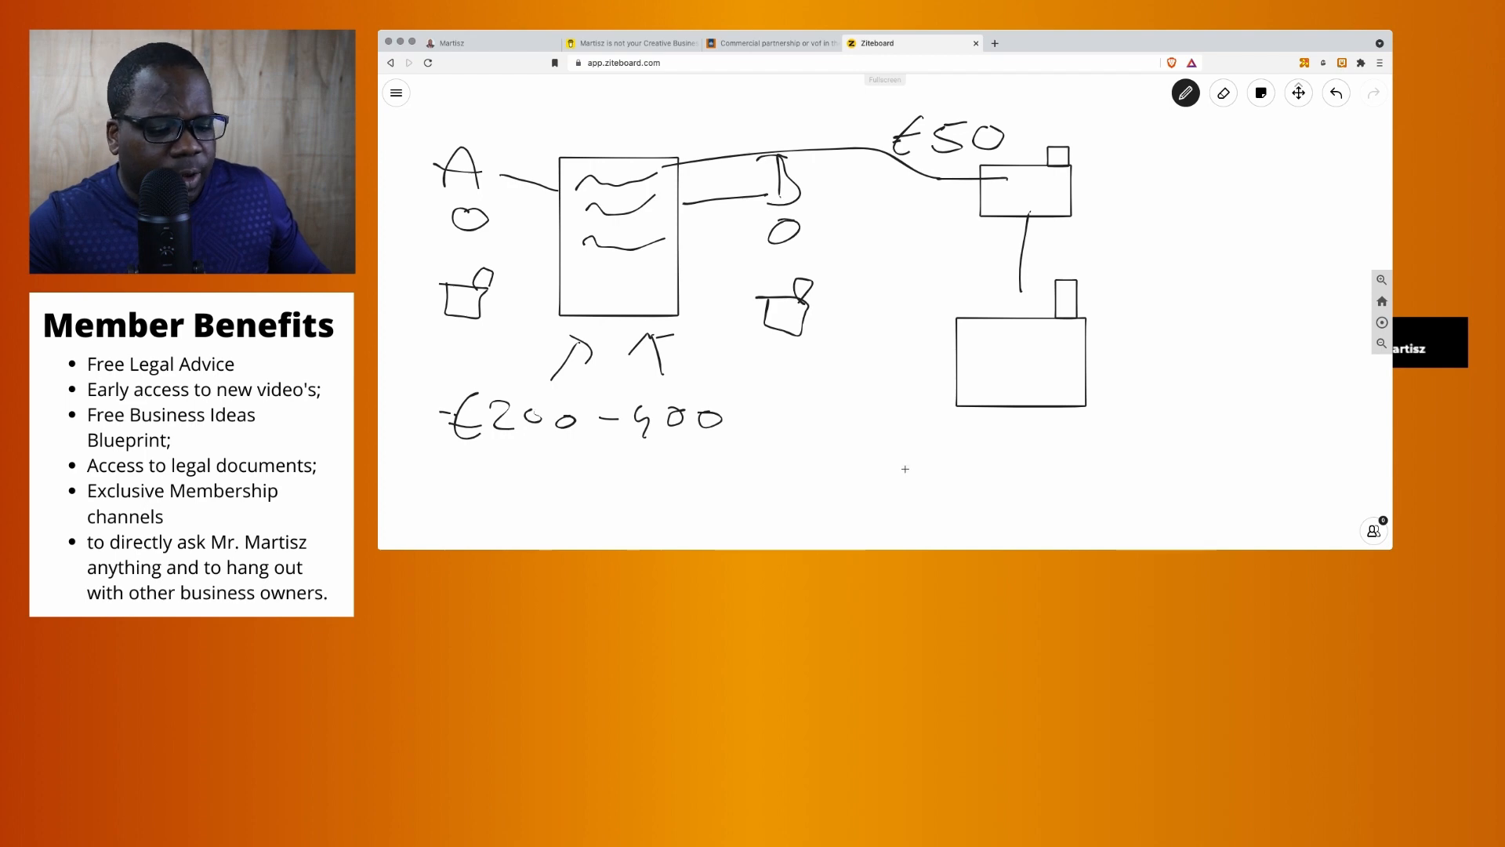
mouse_move(876, 446)
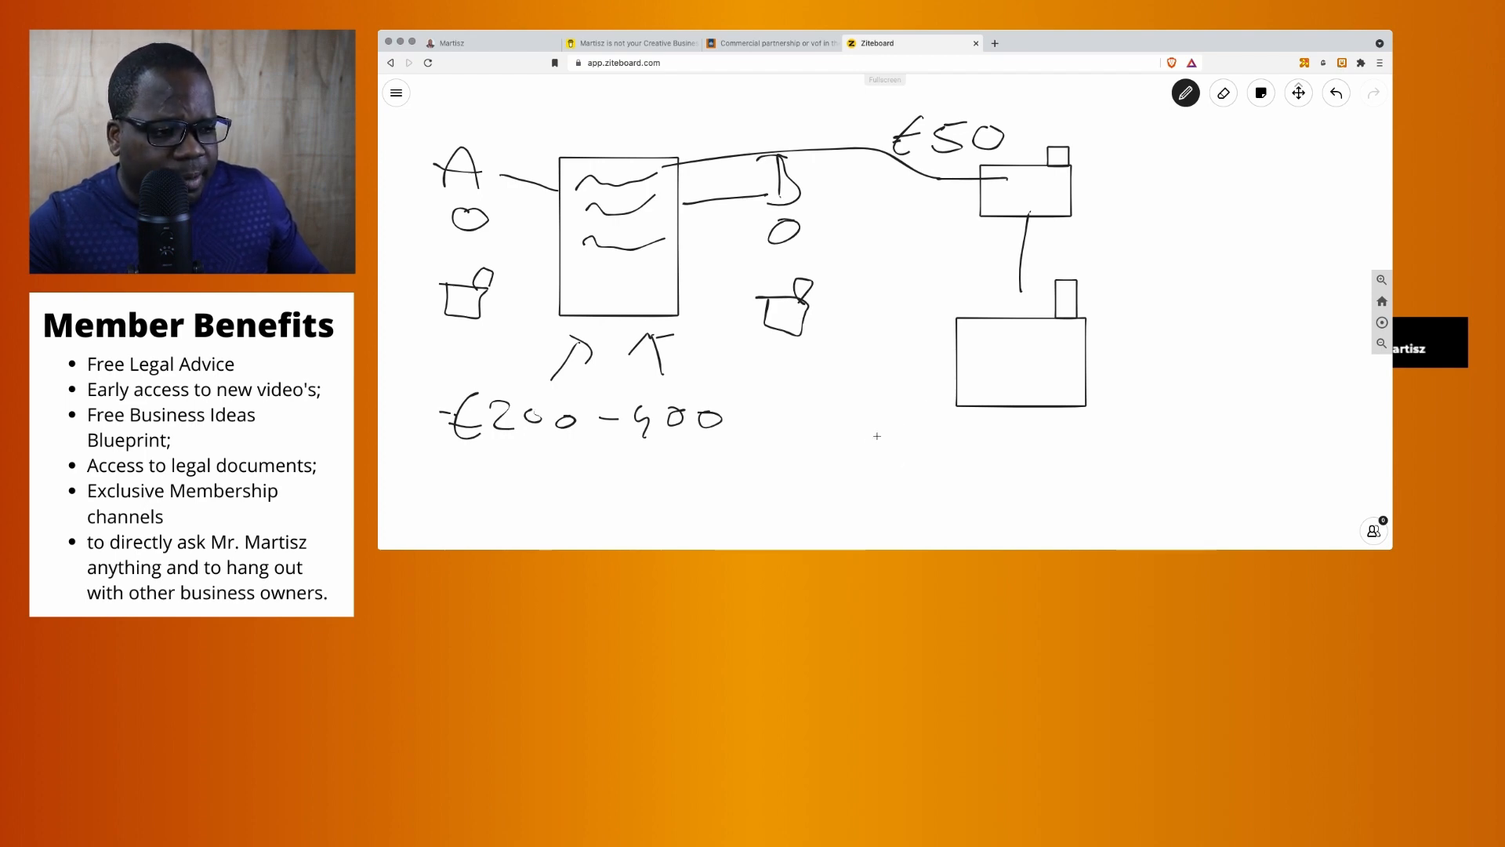
mouse_move(871, 444)
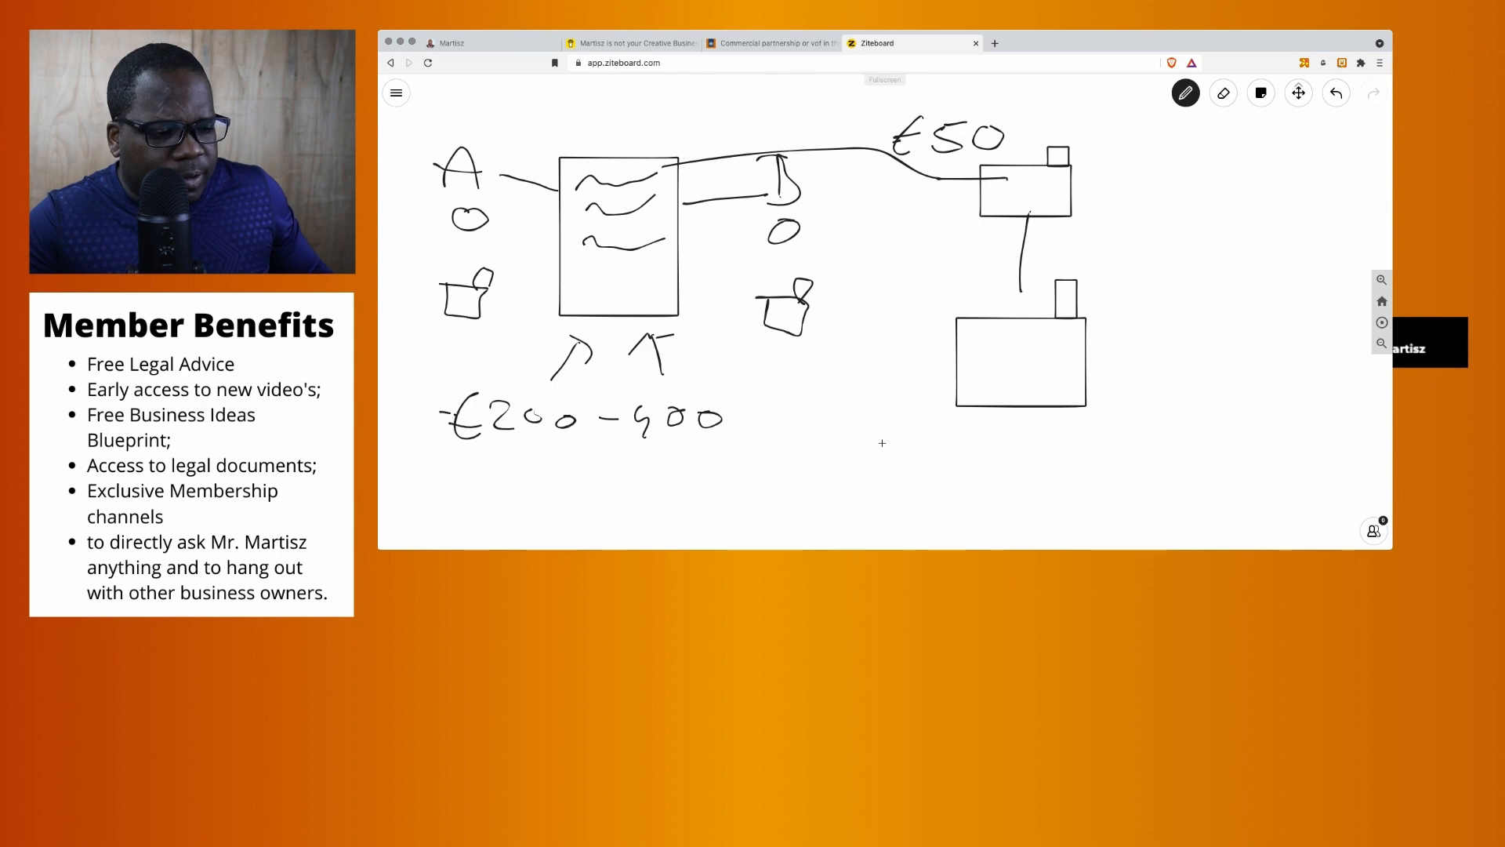
Step: Write the range 500 - 1000 under the lower building and €50 at the top right
left_click_drag(864, 466, 892, 446)
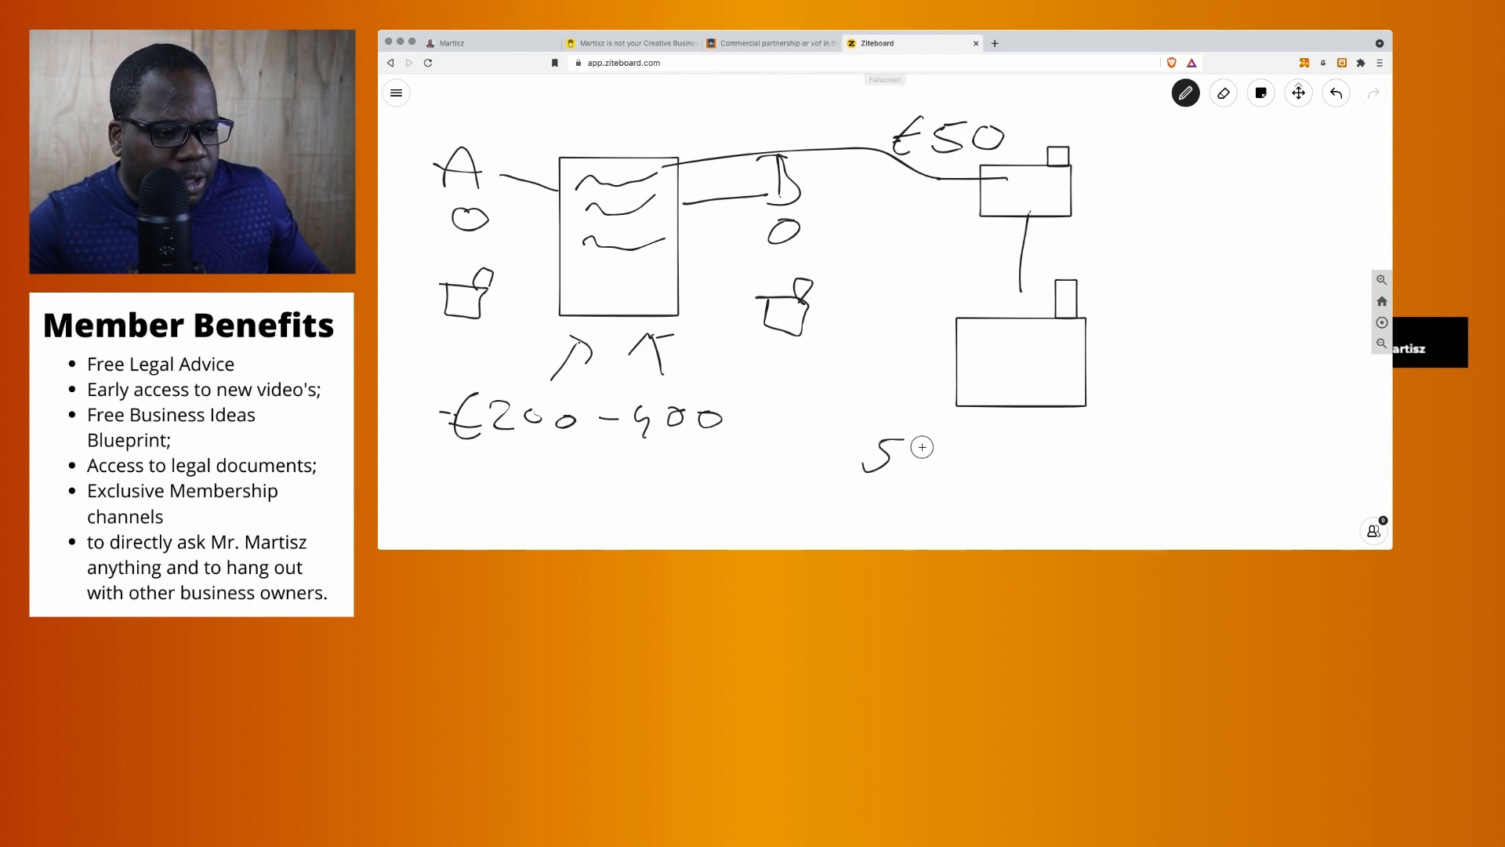
left_click_drag(898, 457, 1013, 461)
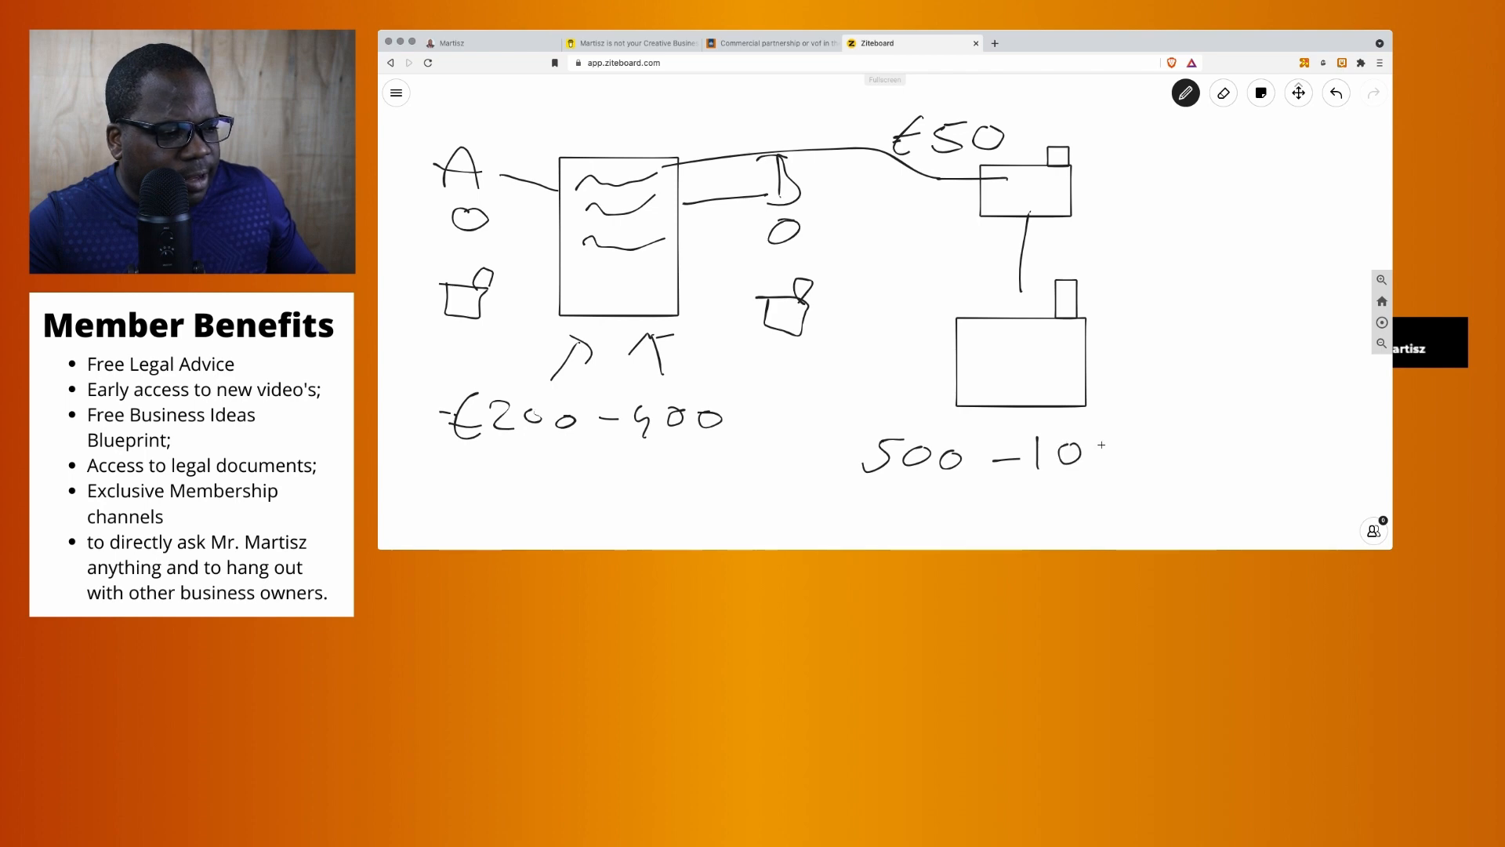
left_click_drag(1094, 457, 1162, 456)
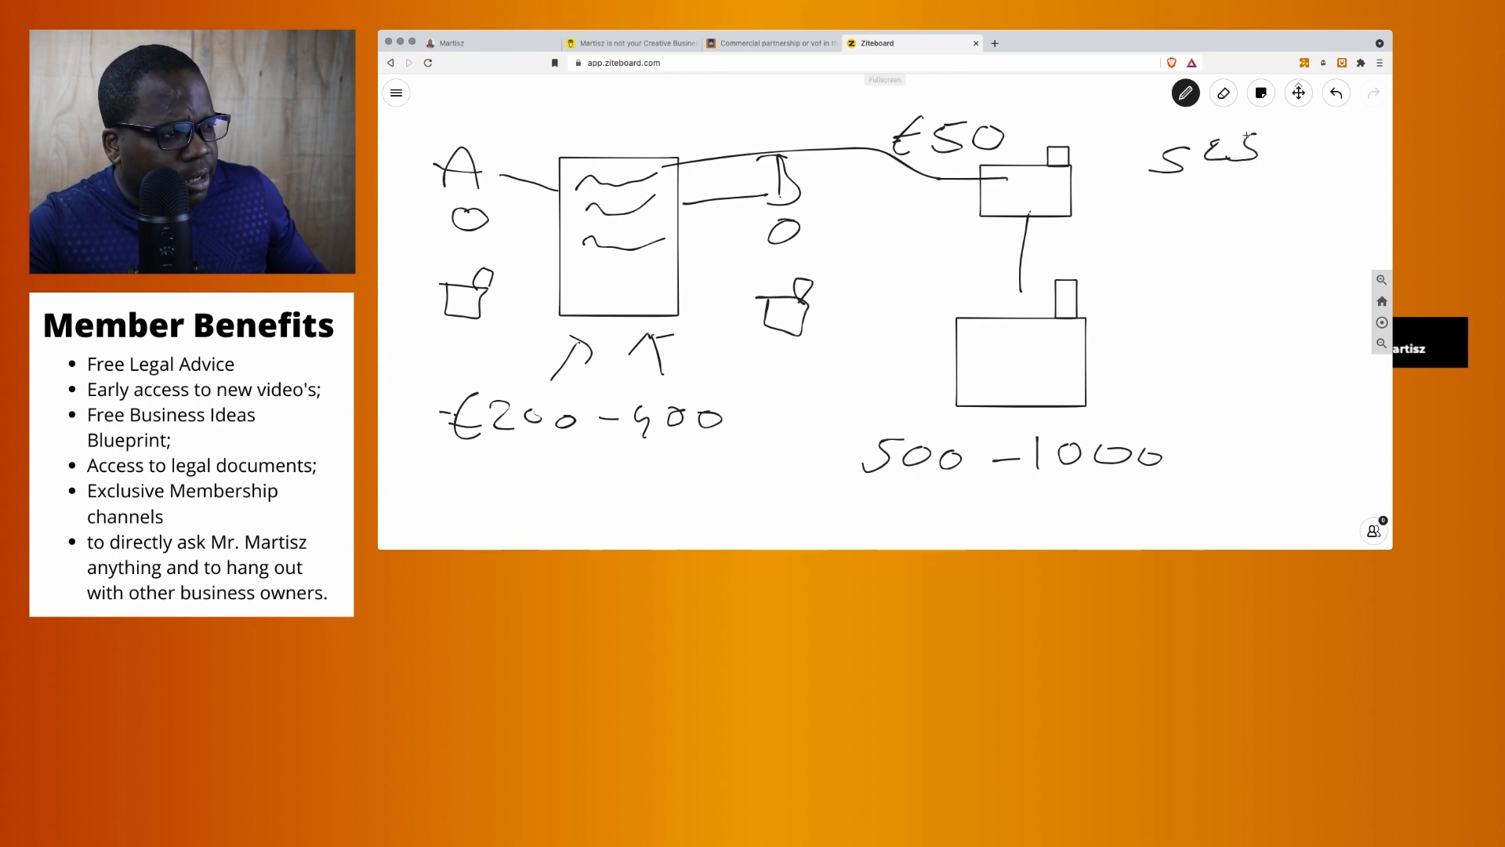
left_click_drag(1248, 149, 1305, 154)
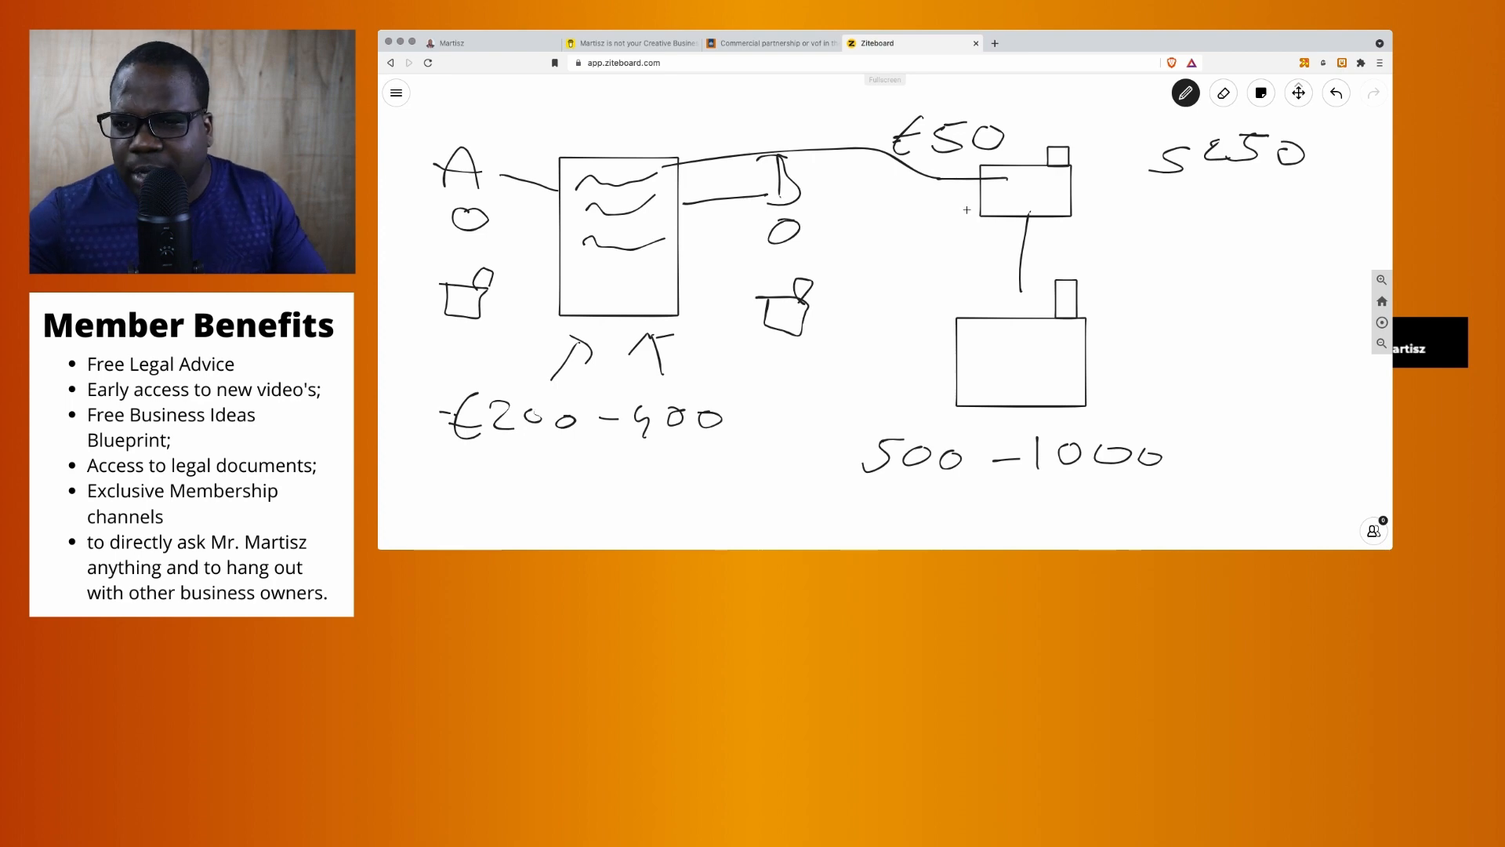
mouse_move(981, 264)
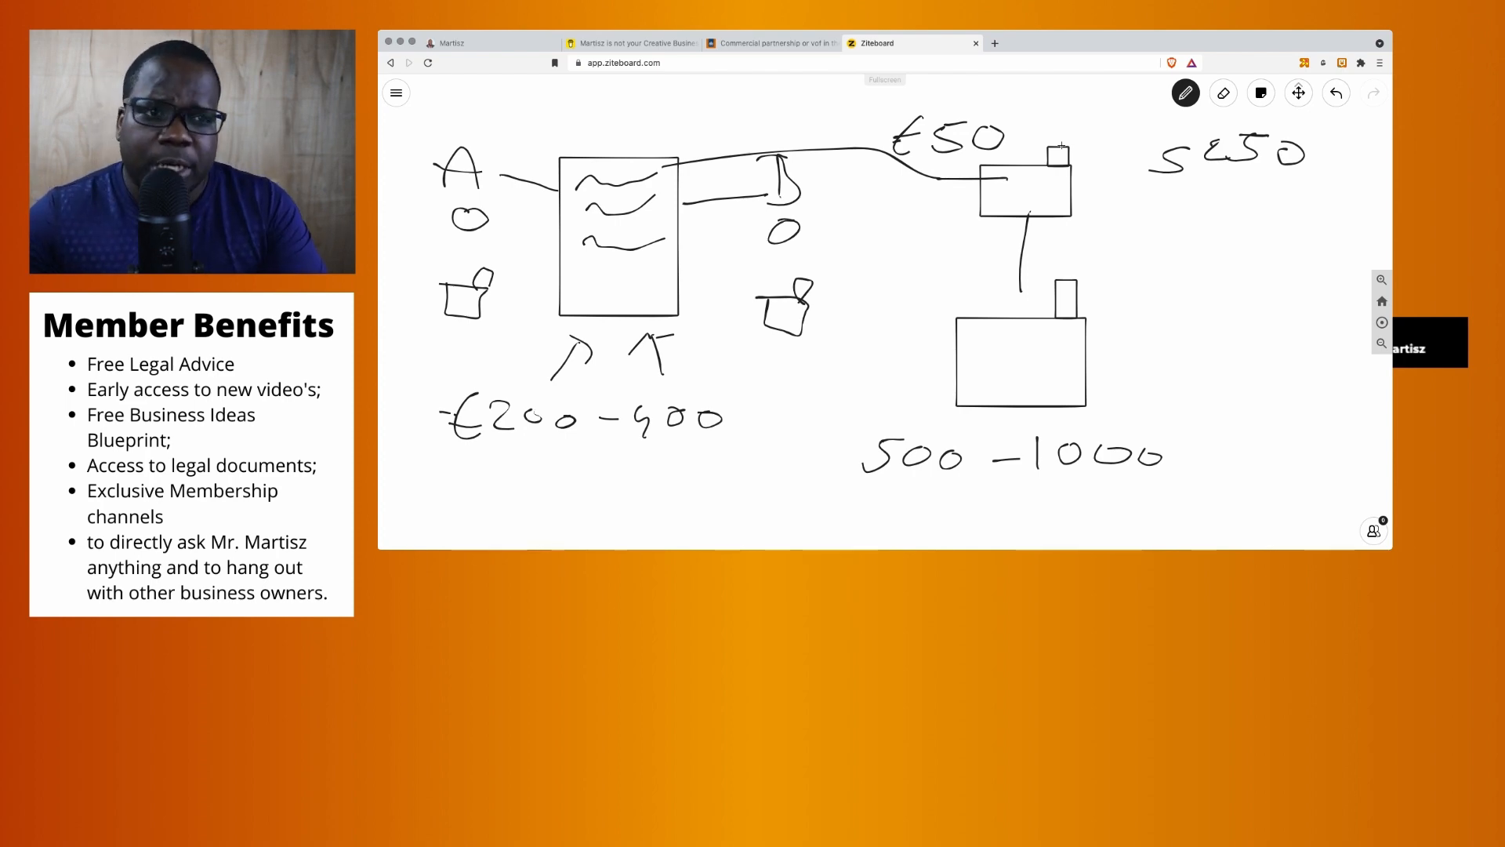
Step: Switch to the Martisz bio.link profile tab
left_click(451, 42)
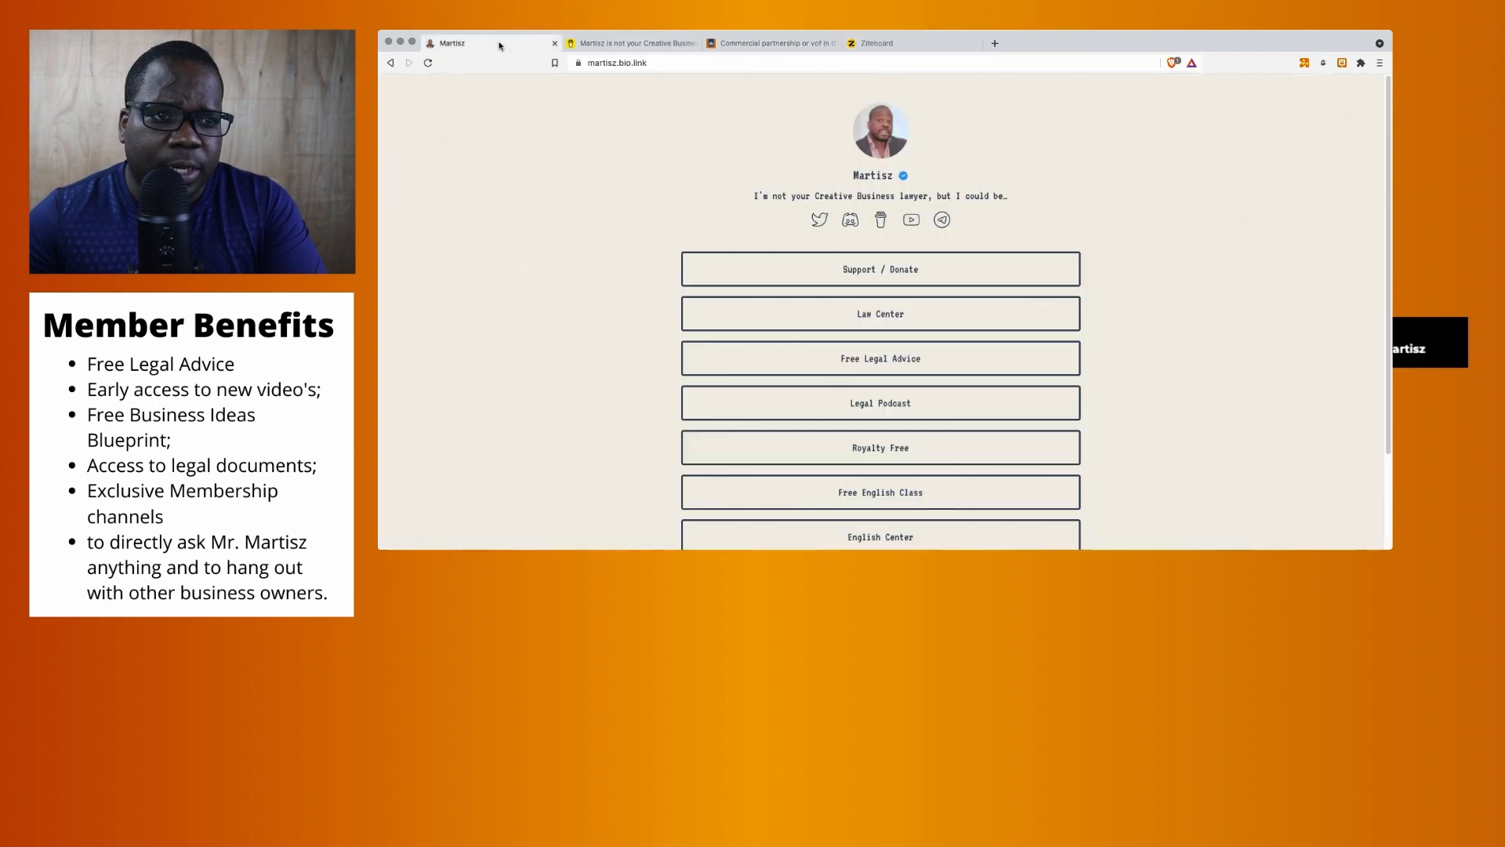
mouse_move(781, 216)
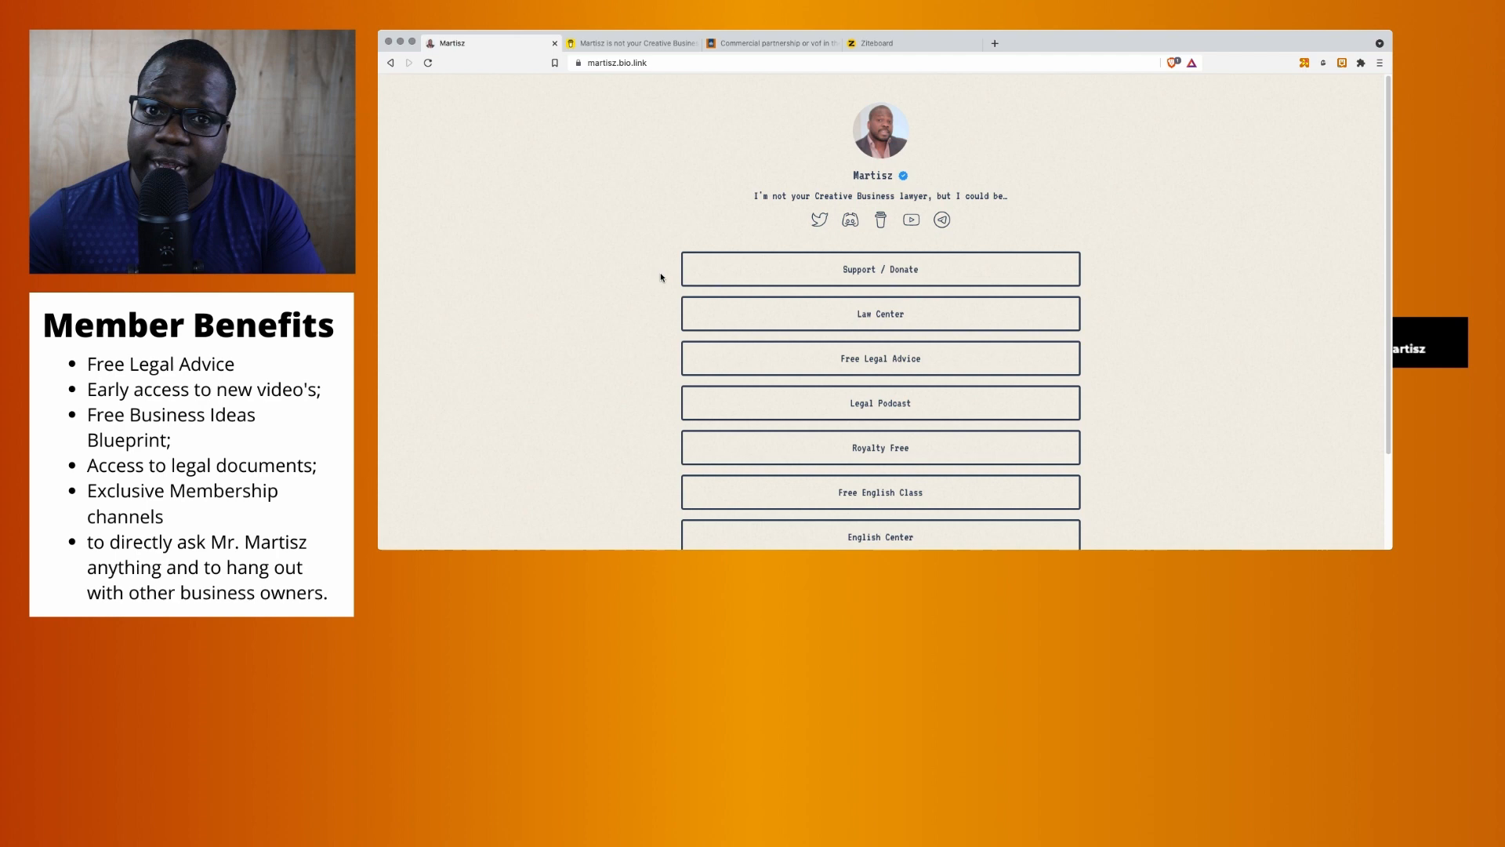
mouse_move(635, 311)
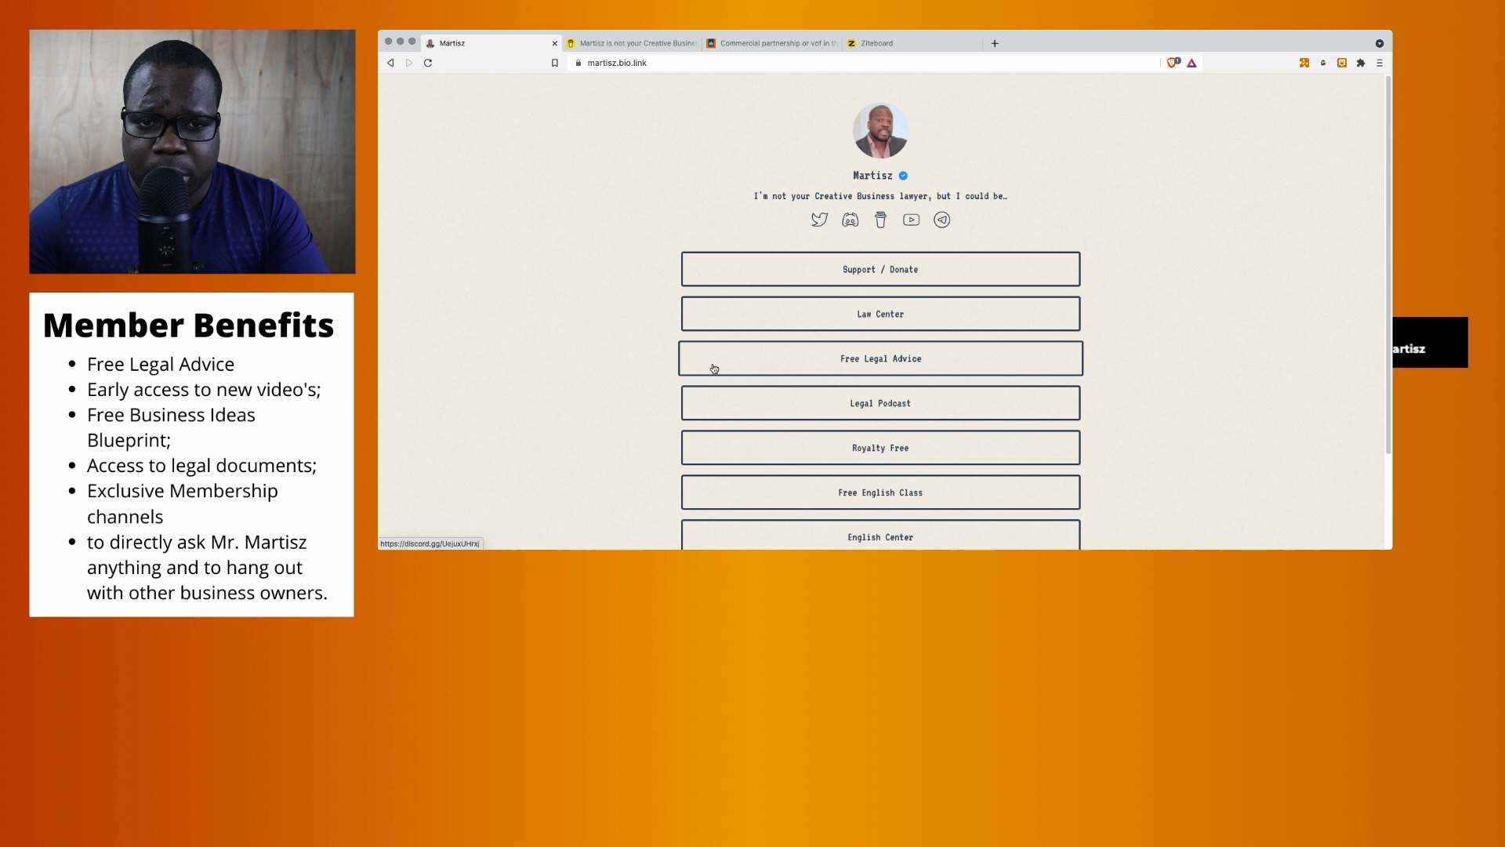
mouse_move(701, 86)
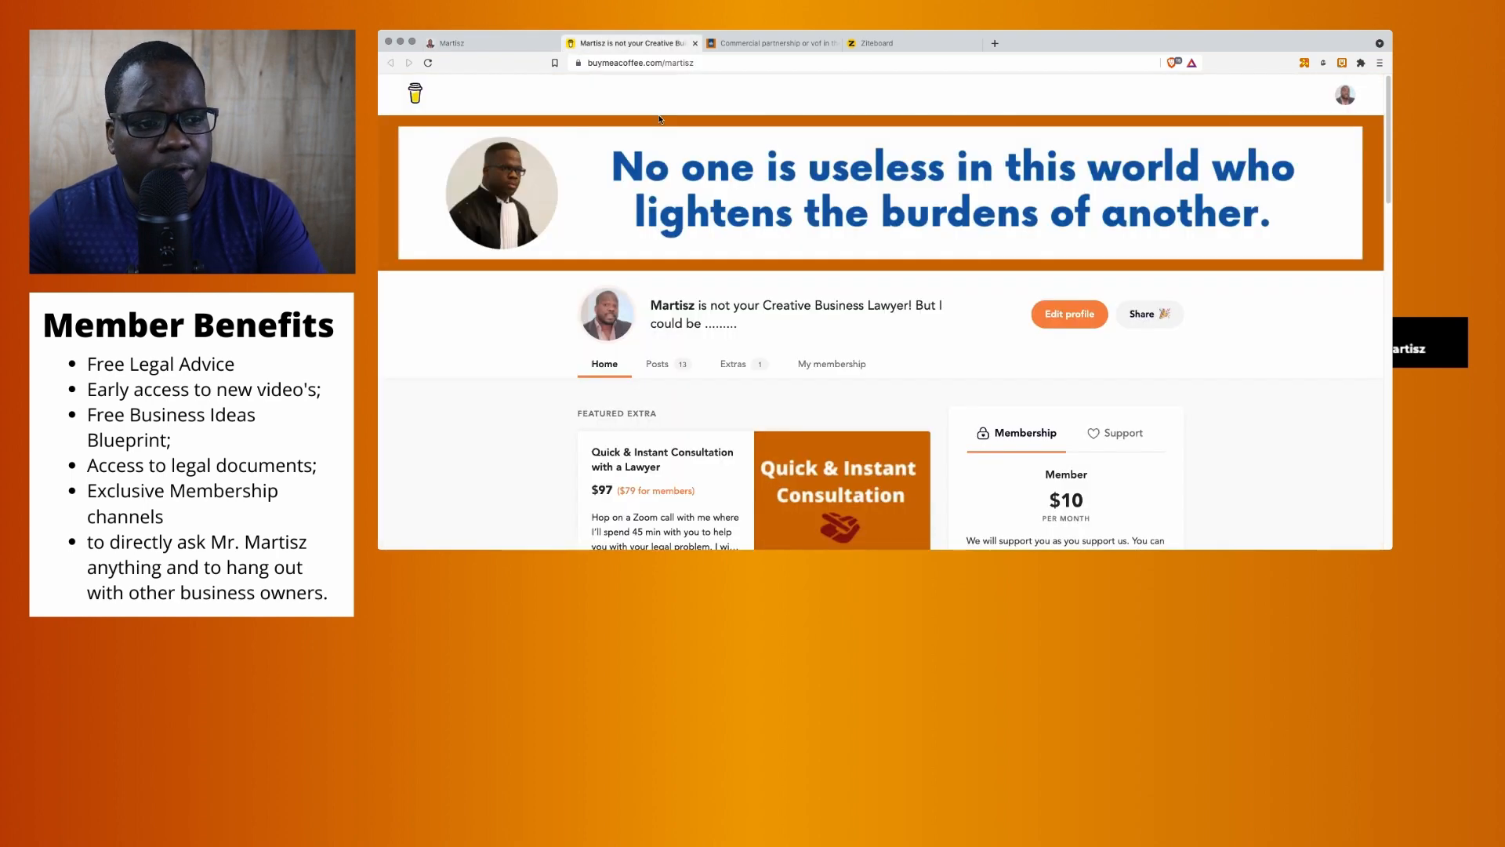
mouse_move(723, 240)
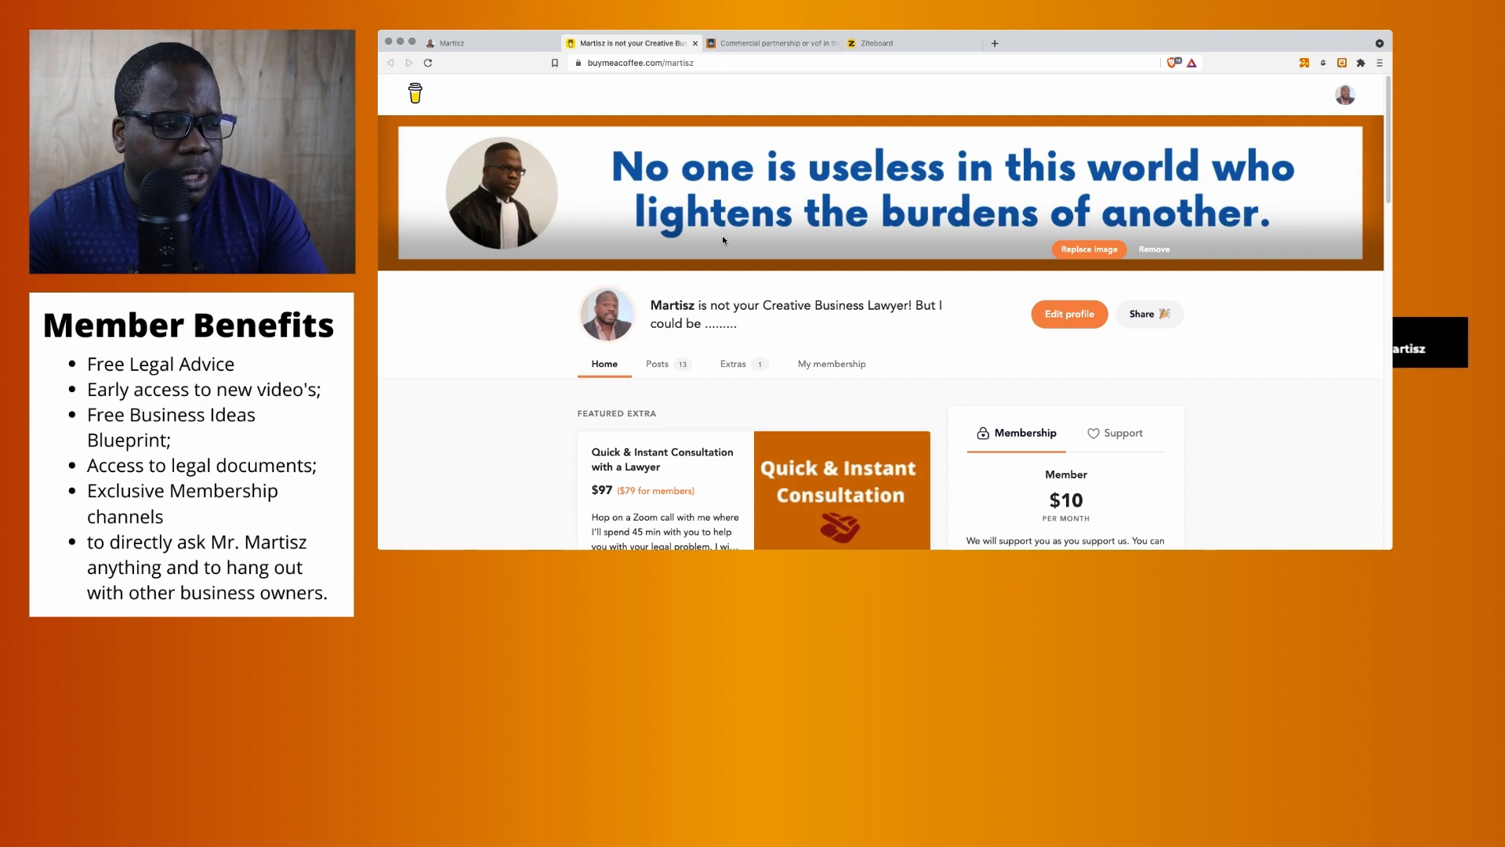
Step: Scroll down the Buy Me a Coffee page and open the Support tab beside Membership
scroll("down", 3)
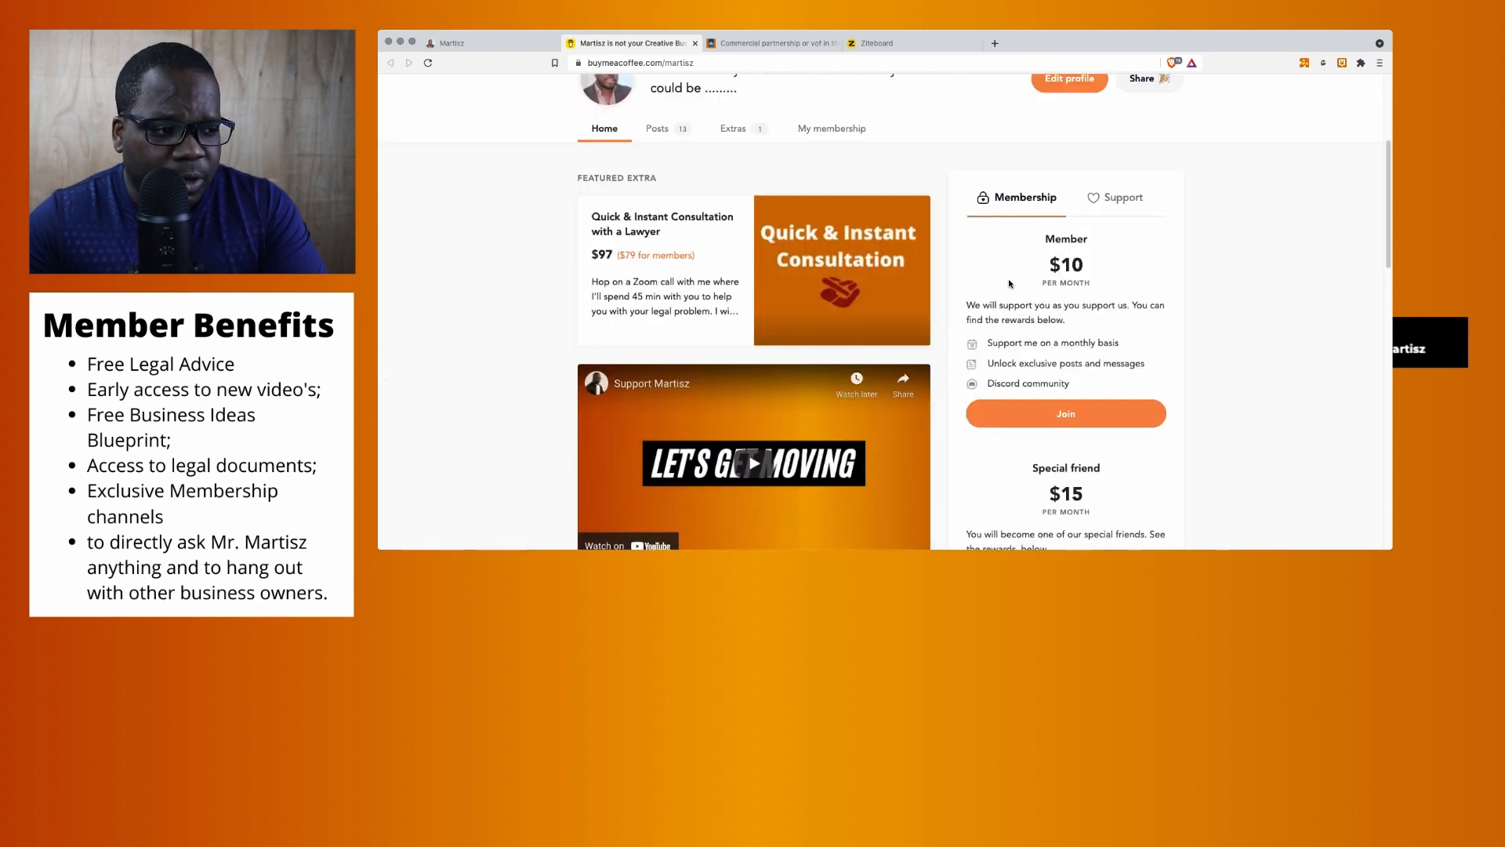
scroll("down", 3)
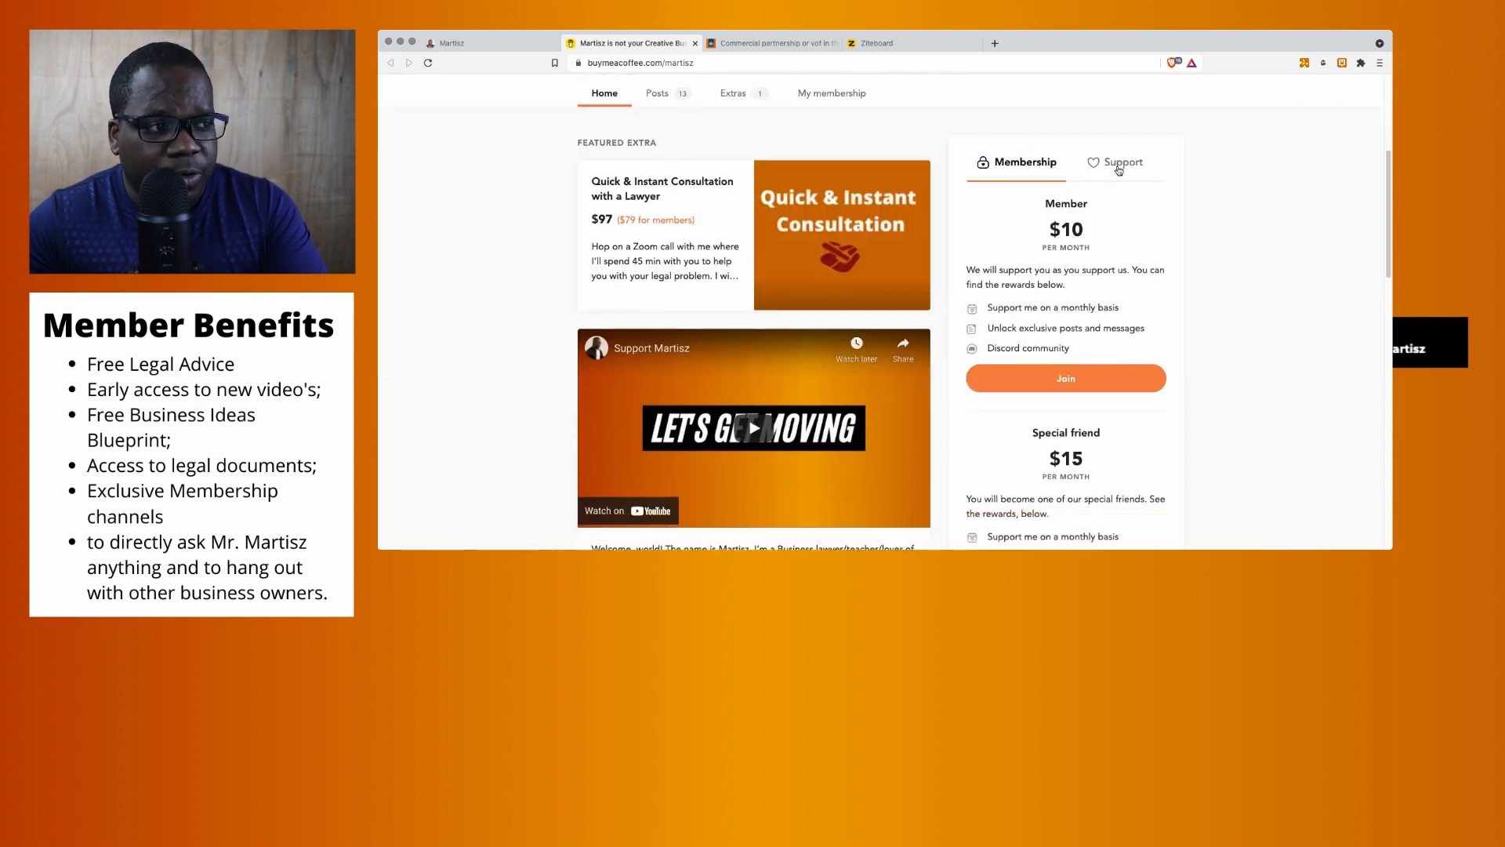
left_click(1120, 162)
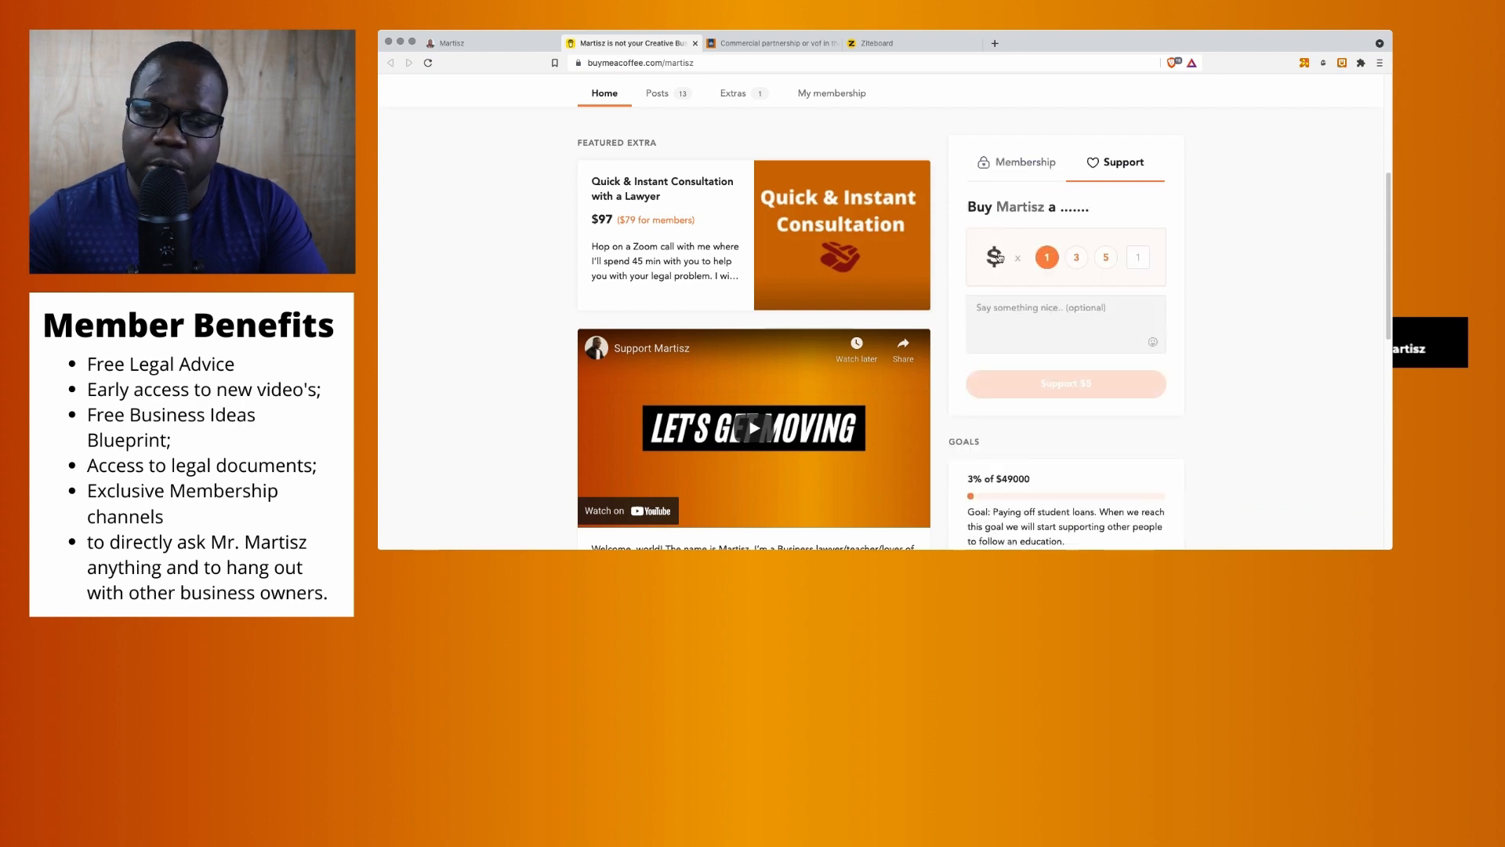